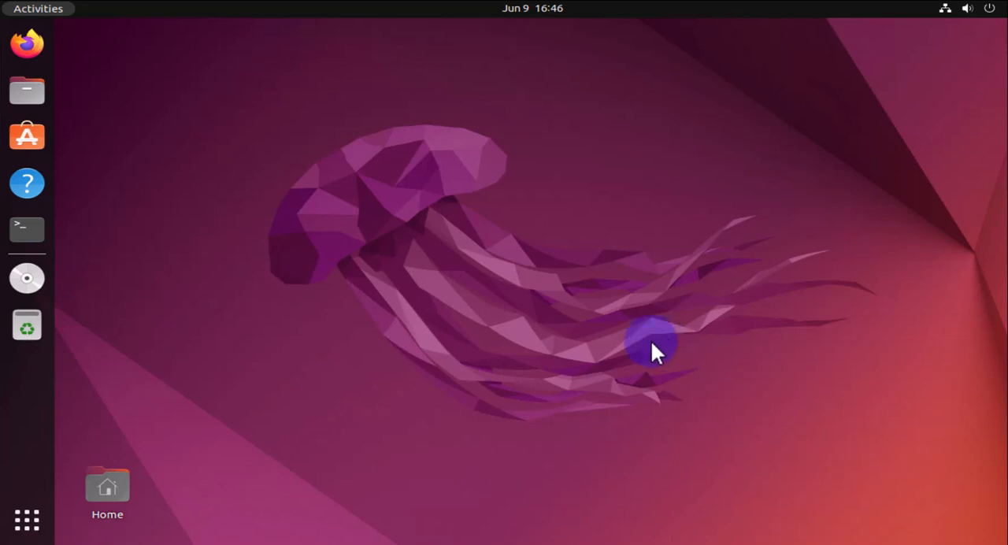
pyautogui.moveTo(630, 303)
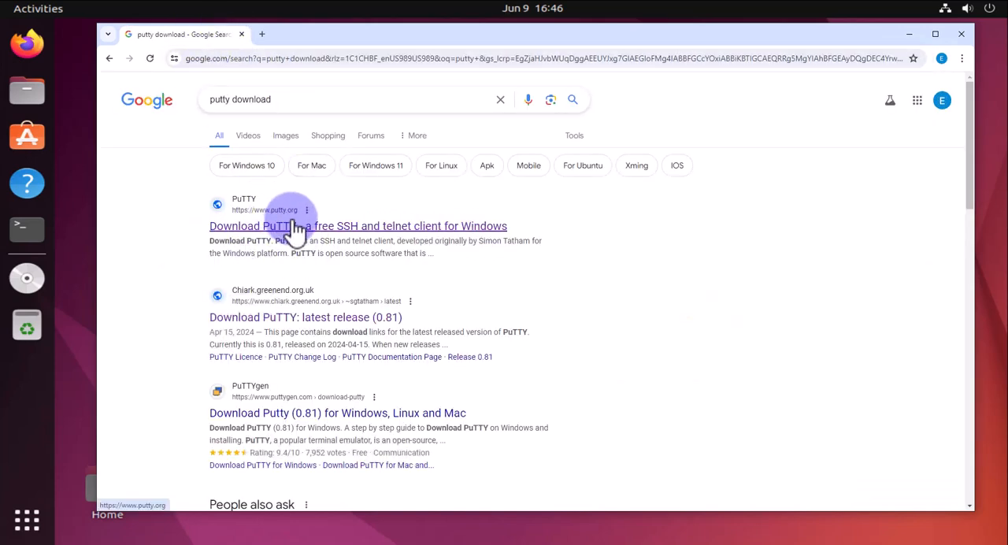
# Go from the putty.org search result to the download page and get the 0.81 64-bit x86 MSI
pyautogui.click(357, 226)
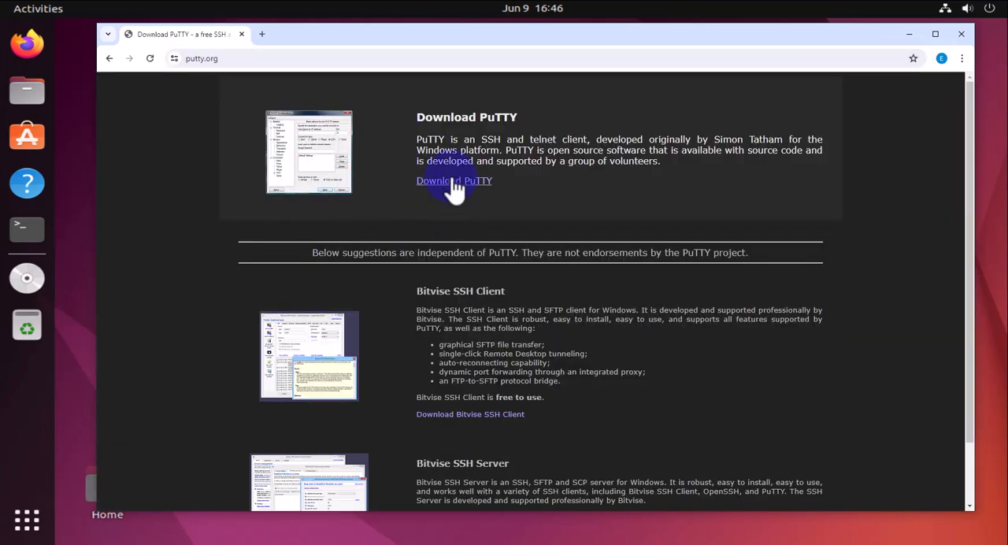
pyautogui.click(453, 180)
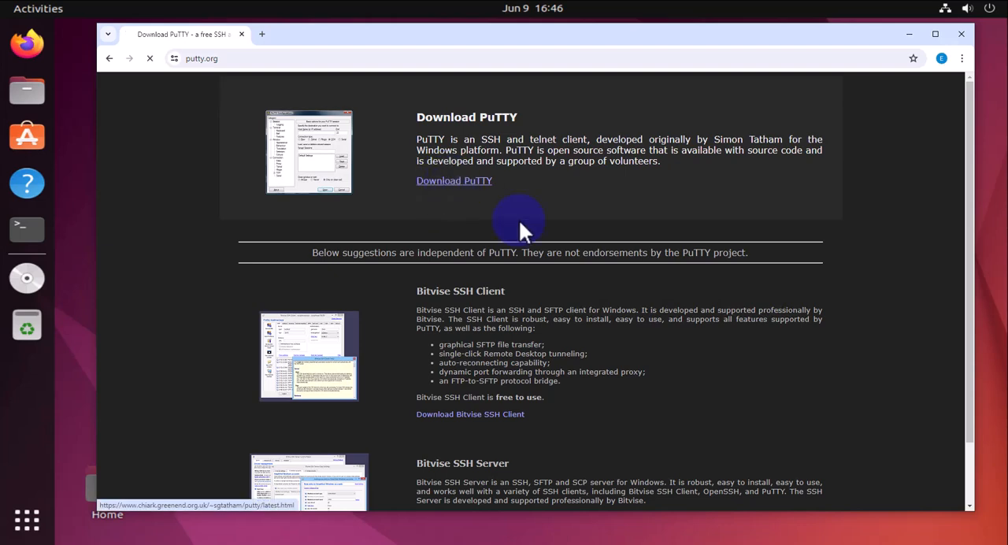
pyautogui.click(454, 180)
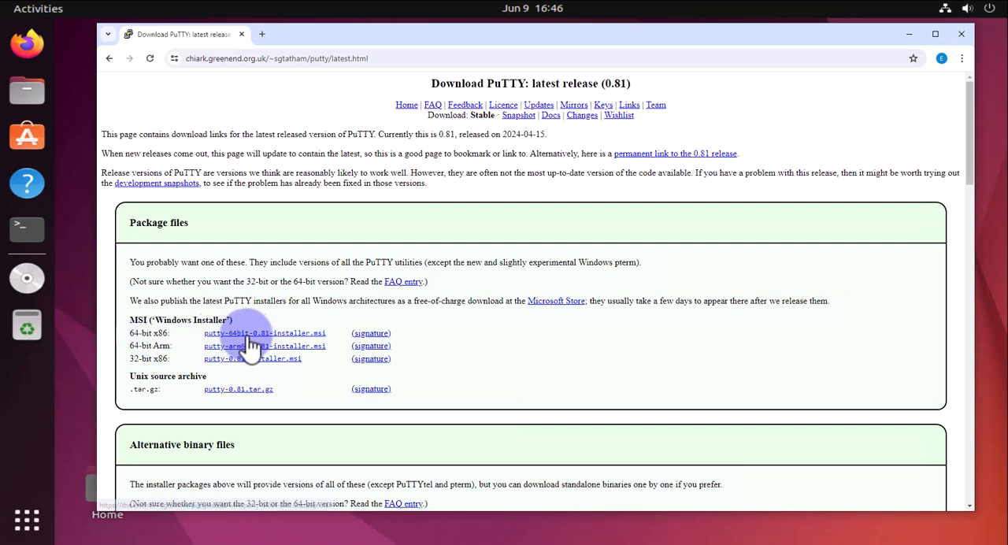
pyautogui.moveTo(228, 337)
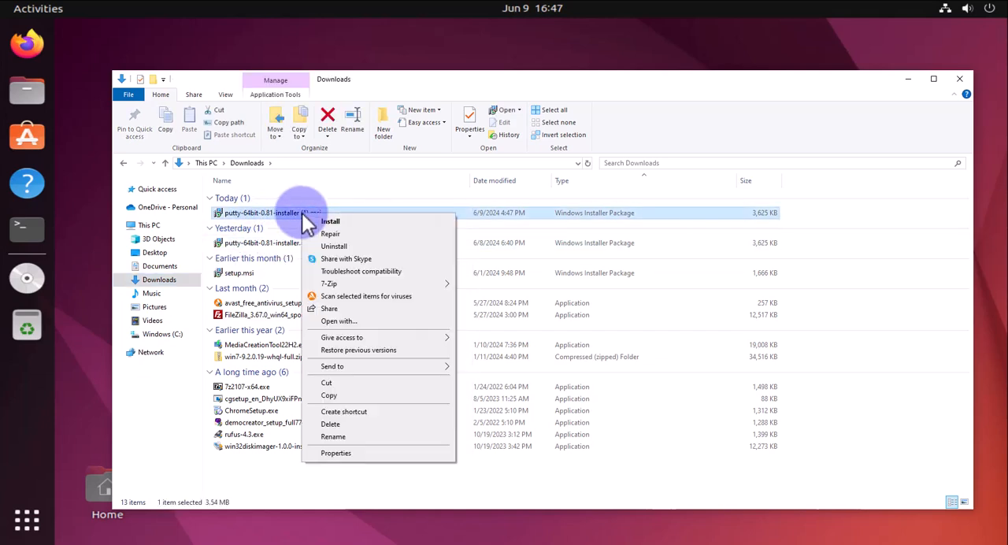
# Launch putty-64bit-0.81-installer.msi from the Downloads folder
pyautogui.click(330, 423)
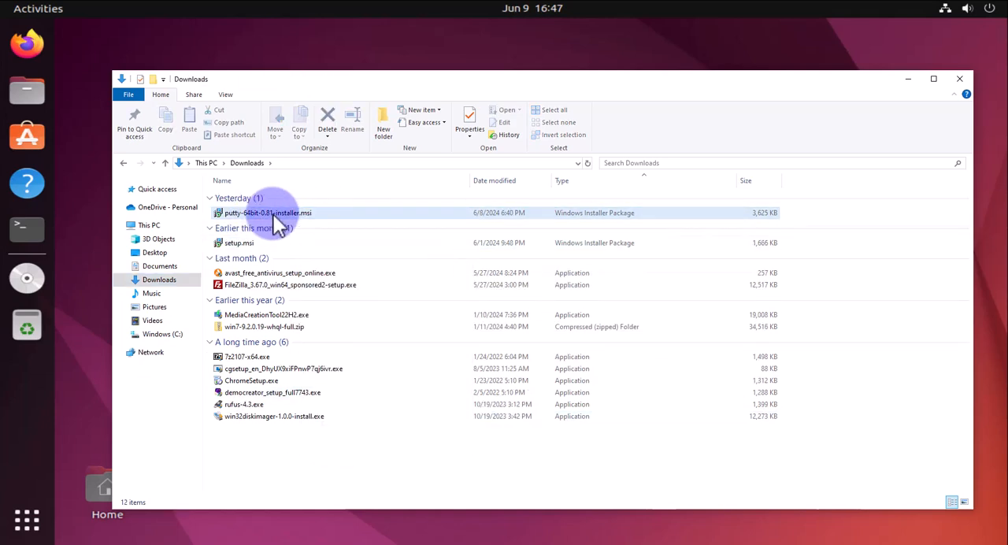
pyautogui.doubleClick(268, 213)
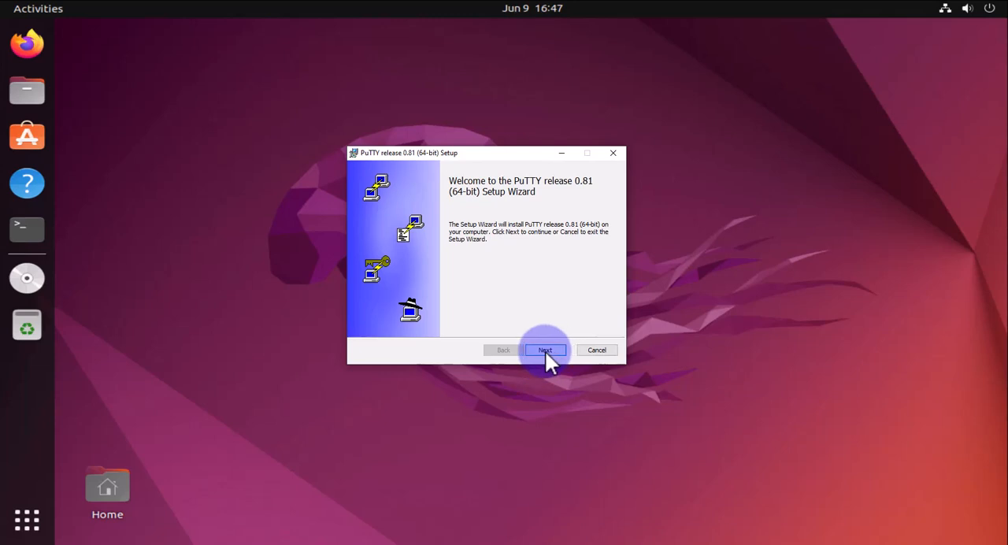
# Install PuTTY 0.81 to C:\Program Files\PuTTY\ with default features, approving the UAC prompt
pyautogui.click(545, 349)
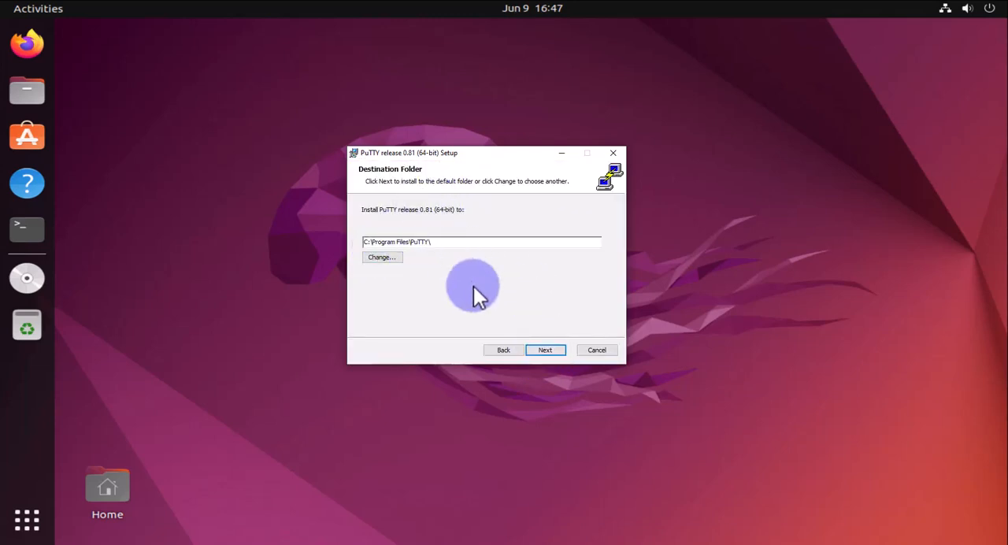
pyautogui.click(545, 350)
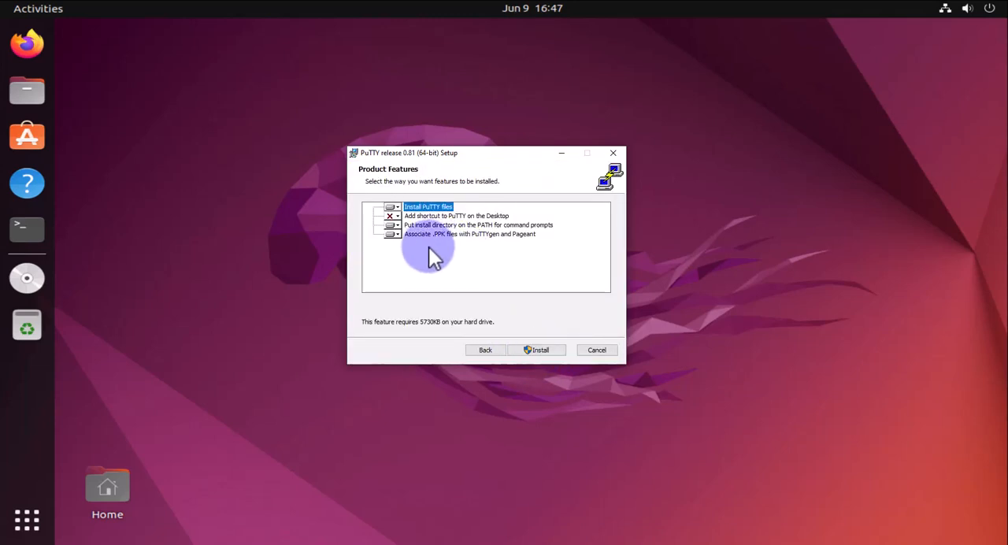
pyautogui.moveTo(486, 246)
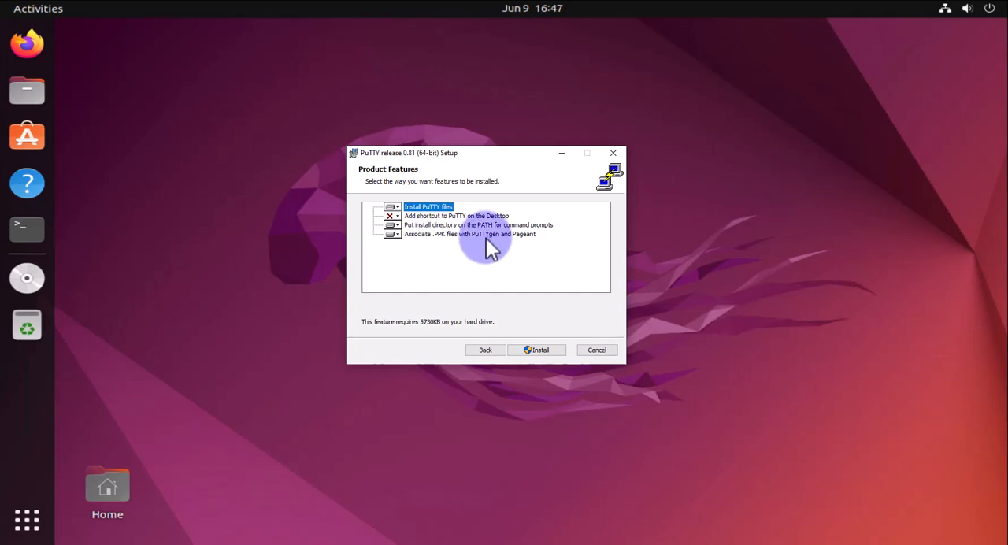
pyautogui.moveTo(437, 251)
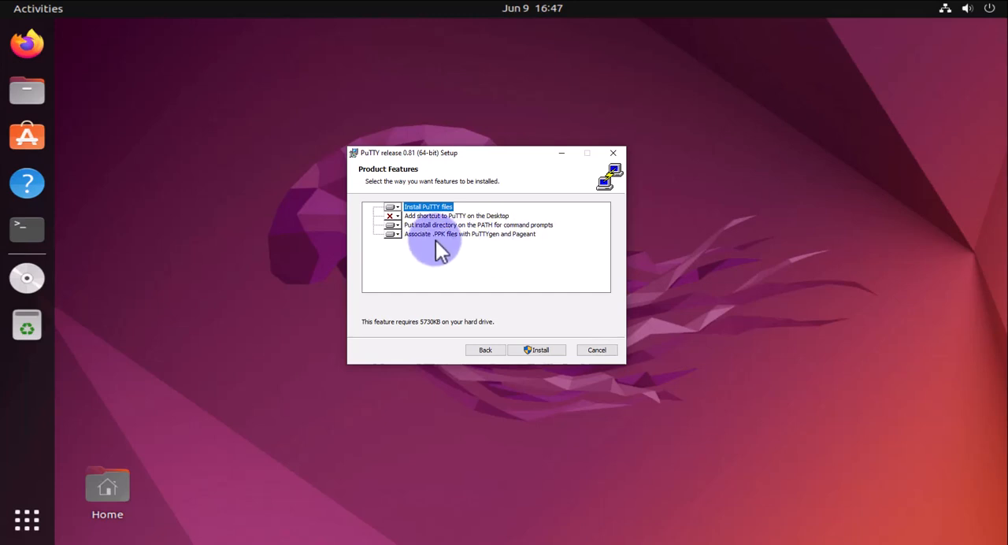
pyautogui.moveTo(484, 252)
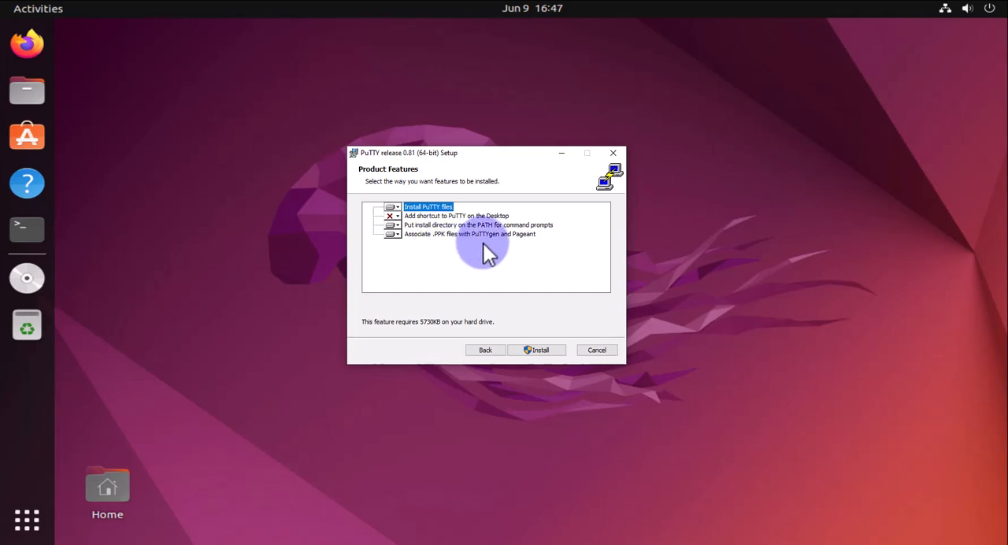
pyautogui.moveTo(504, 280)
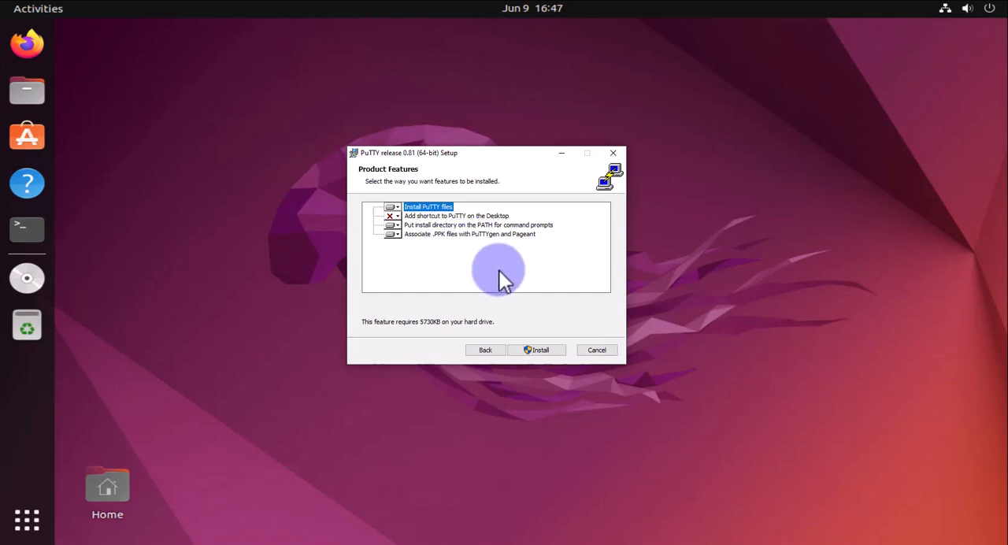
pyautogui.moveTo(563, 362)
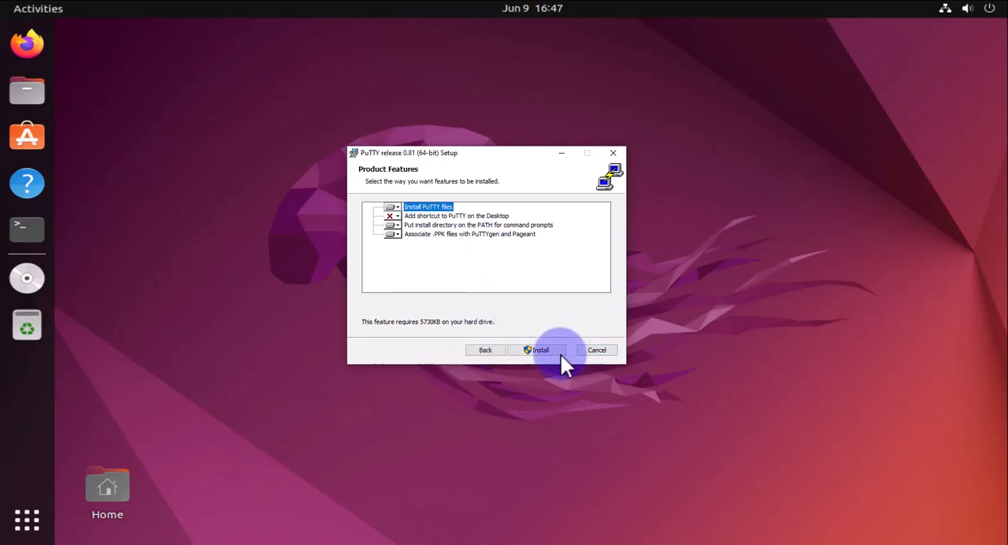
pyautogui.click(539, 350)
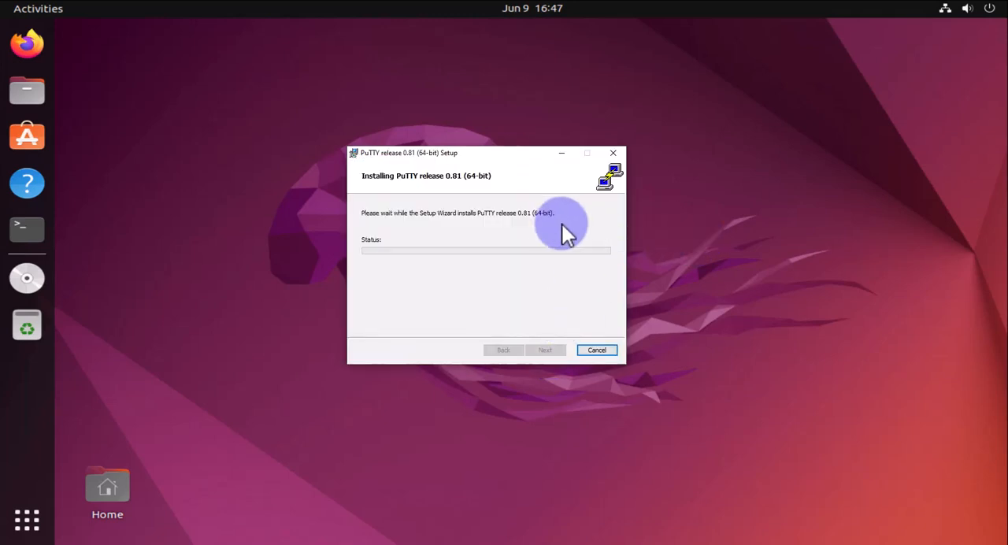
pyautogui.moveTo(569, 280)
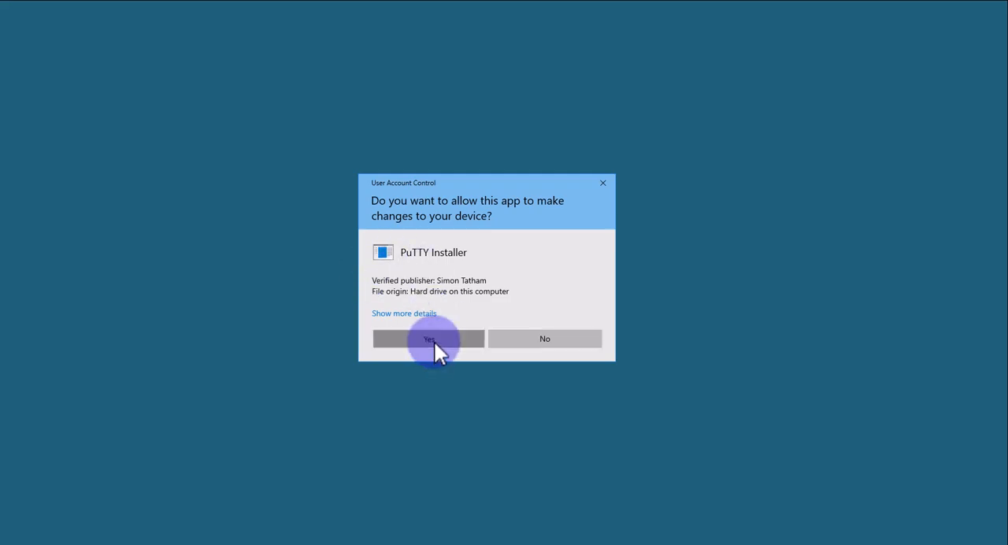
pyautogui.click(428, 339)
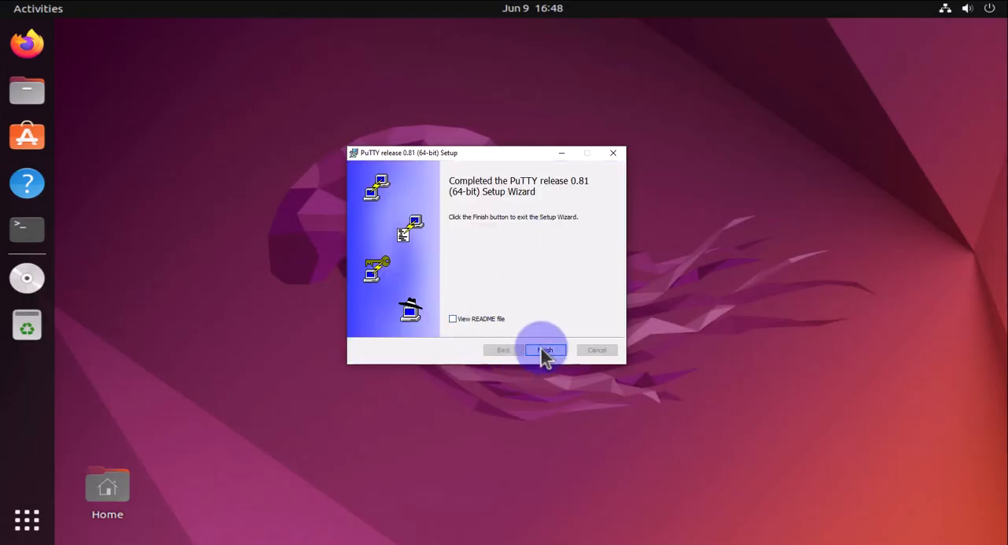
pyautogui.click(544, 349)
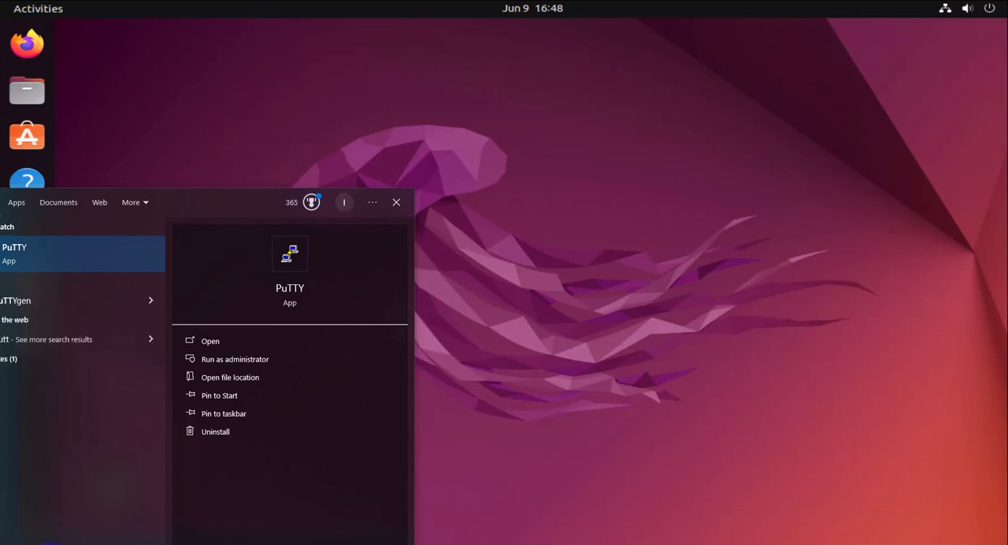
# Launch PuTTY and set the Default Settings terminal font to Courier New 16-point
pyautogui.click(209, 341)
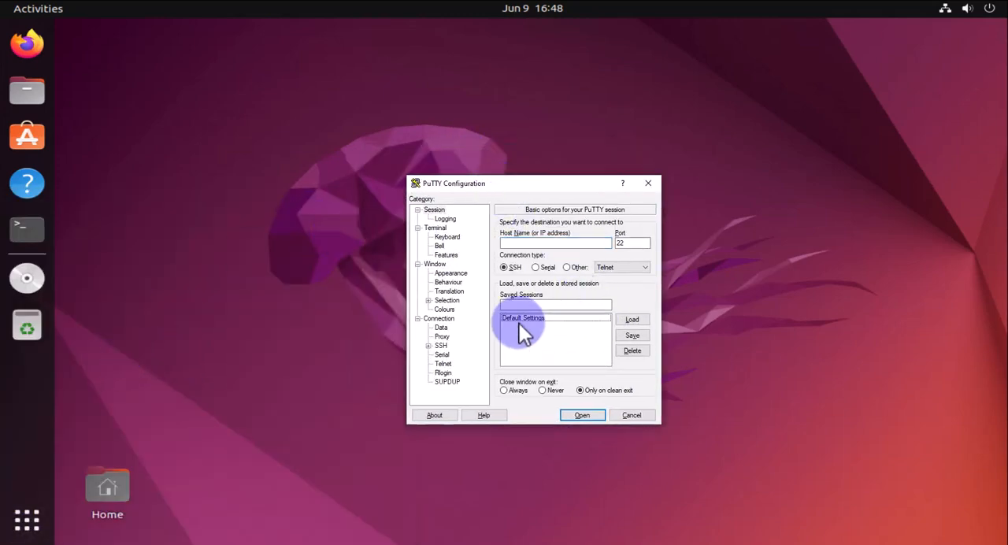
pyautogui.click(522, 317)
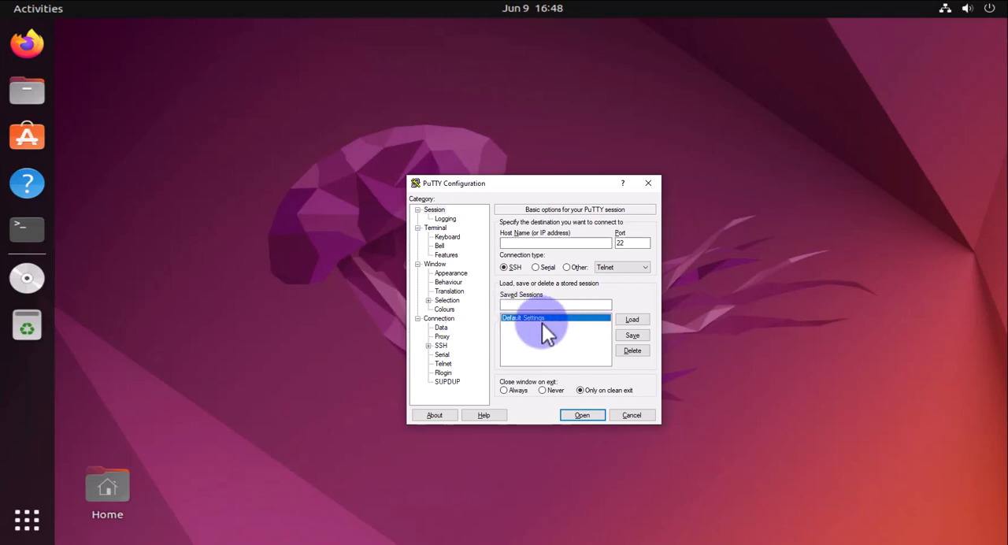
pyautogui.moveTo(503, 307)
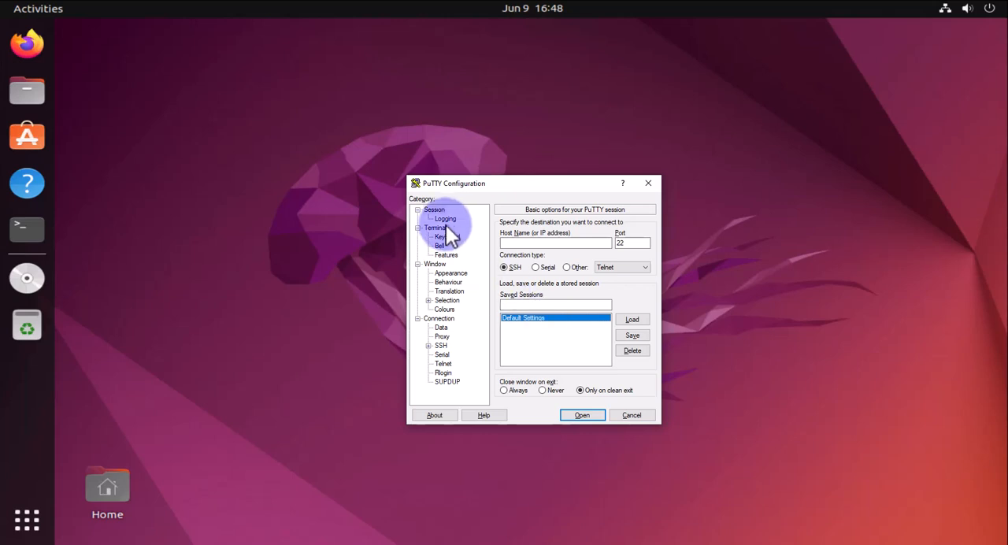
pyautogui.click(450, 273)
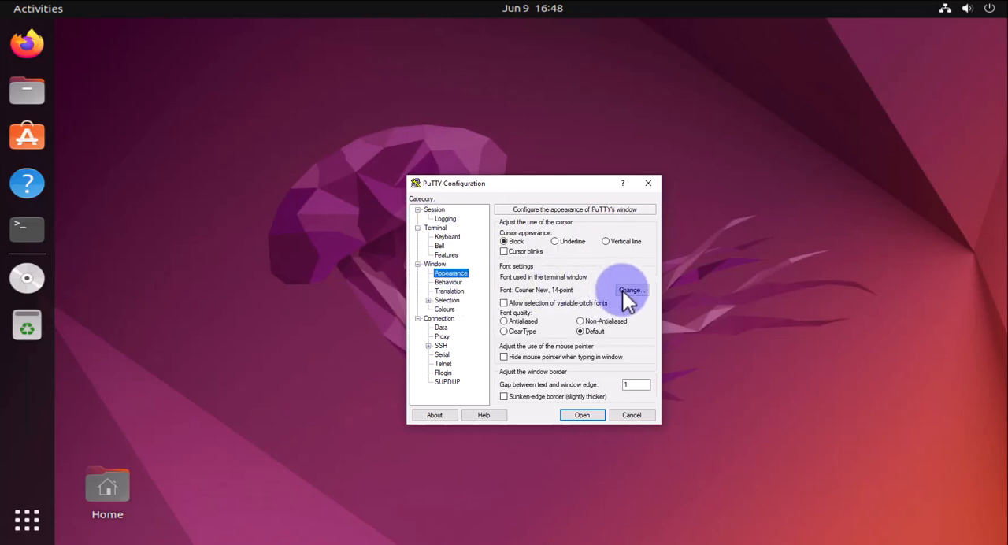
pyautogui.click(631, 289)
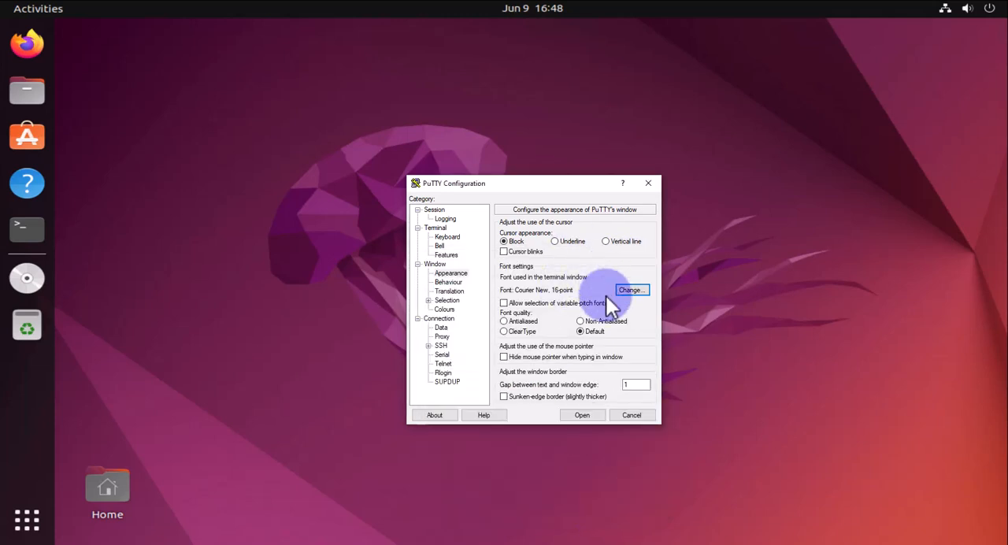
pyautogui.click(434, 210)
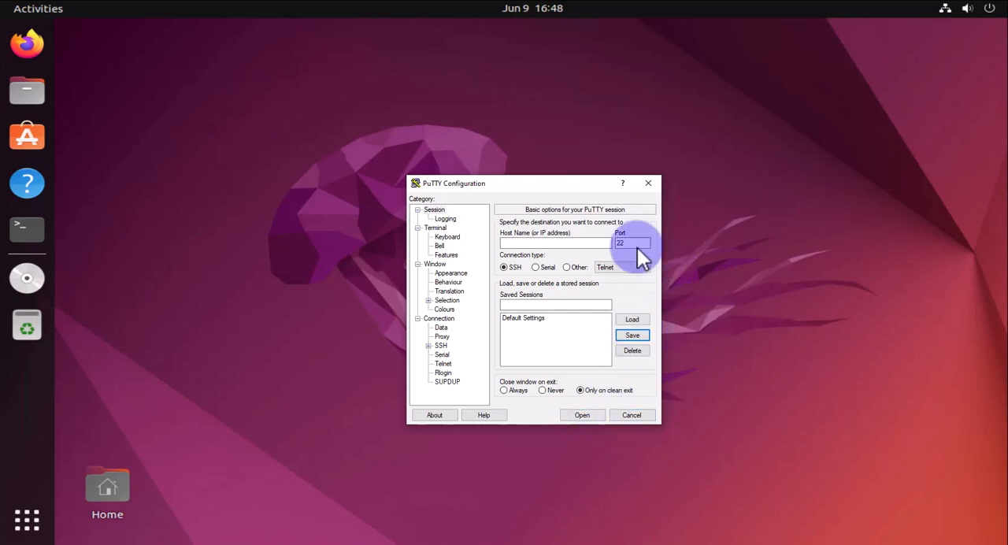
pyautogui.moveTo(540, 219)
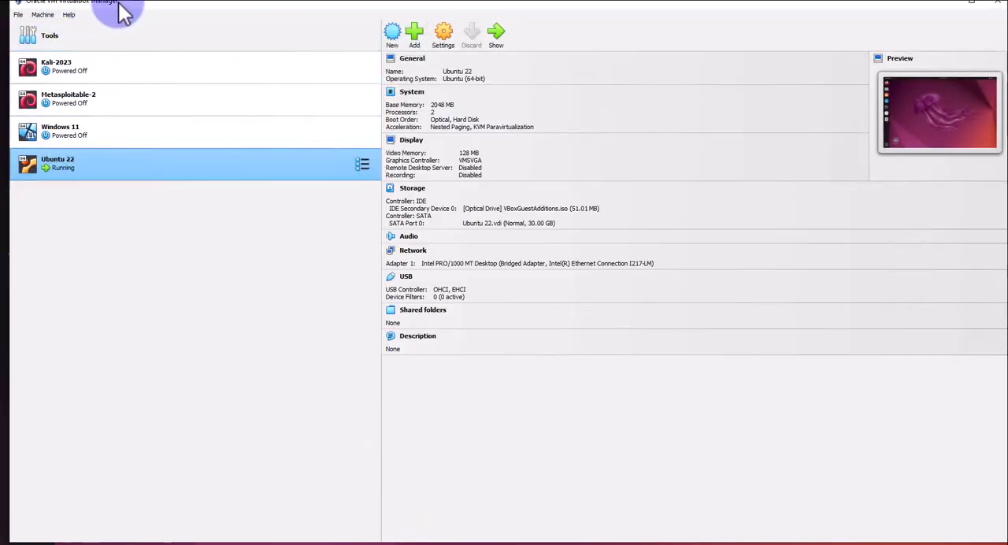
pyautogui.moveTo(606, 14)
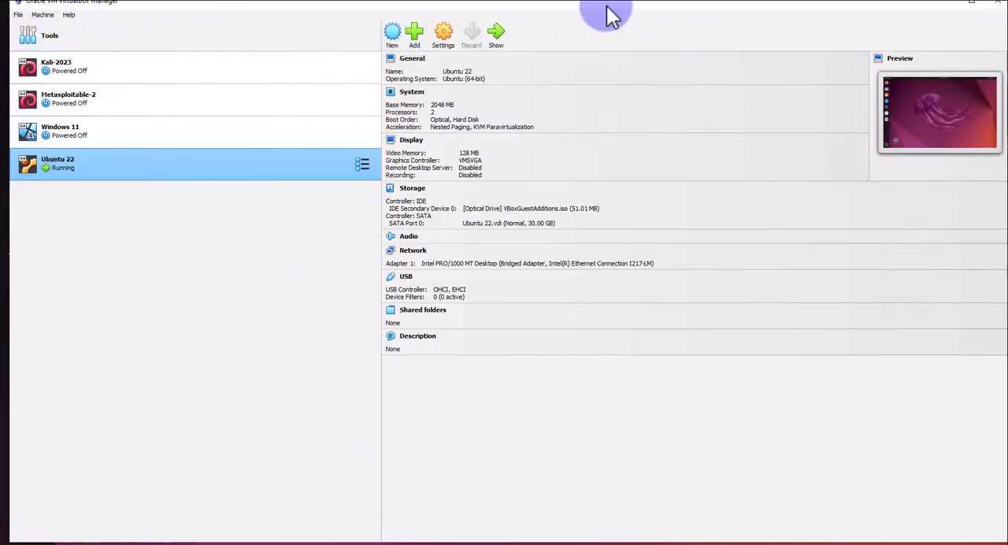
pyautogui.rightClick(56, 163)
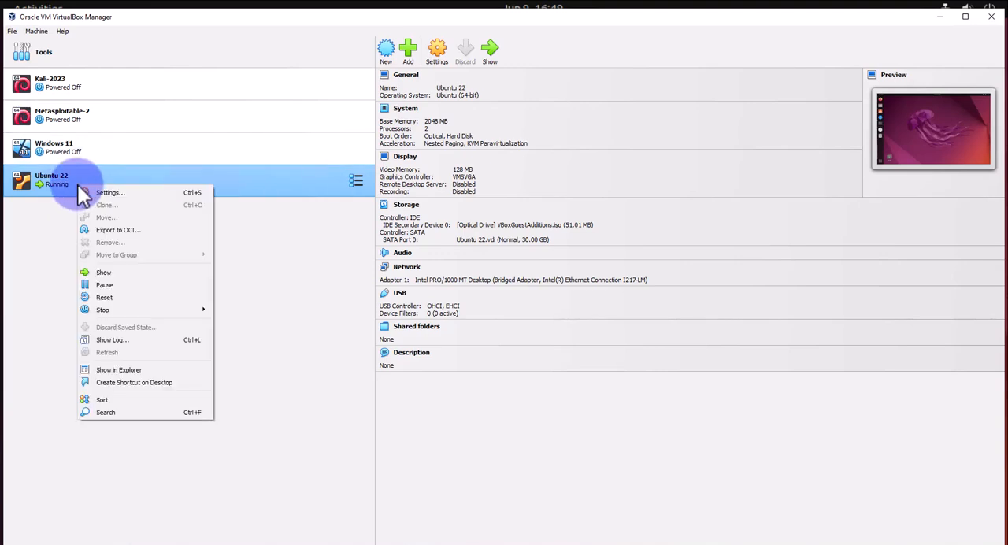
pyautogui.moveTo(110, 225)
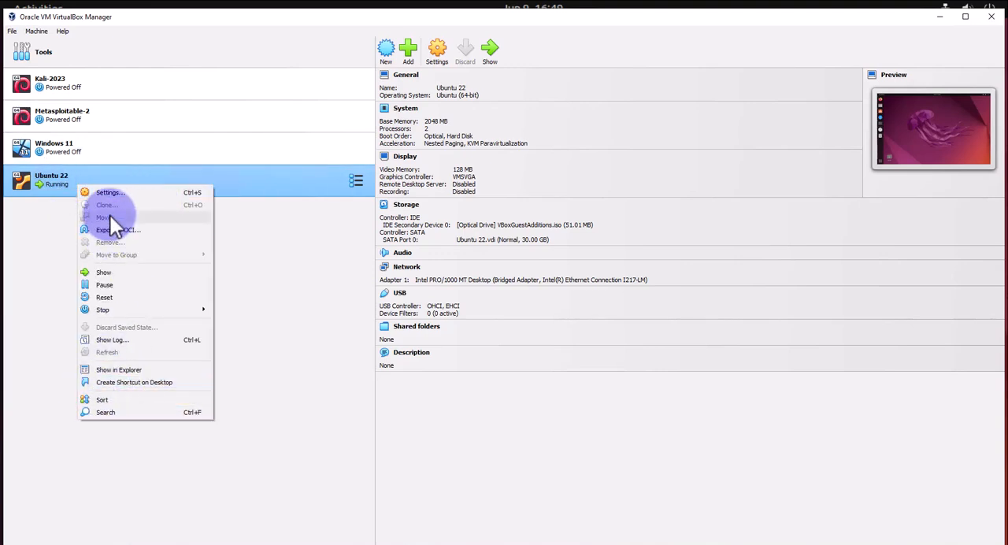
pyautogui.click(109, 192)
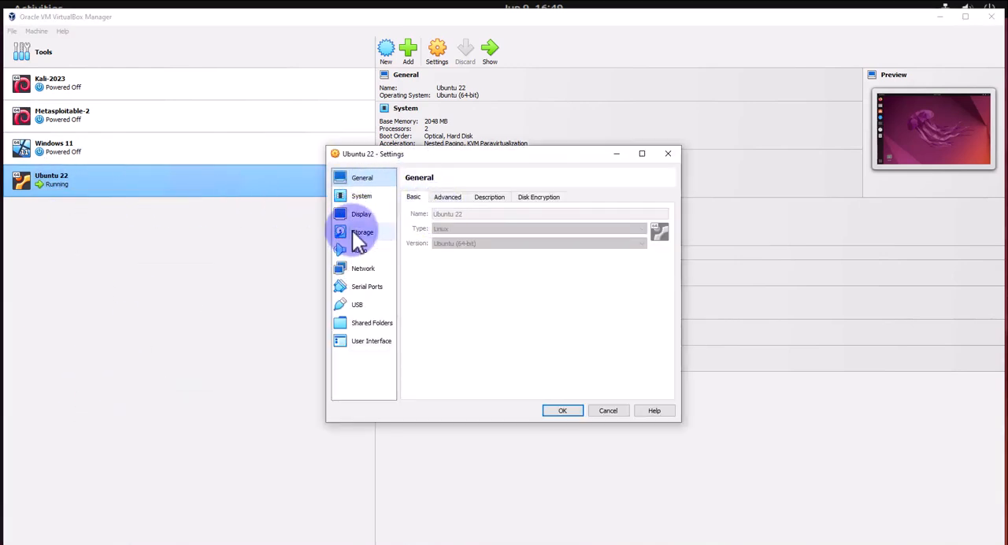
pyautogui.click(363, 267)
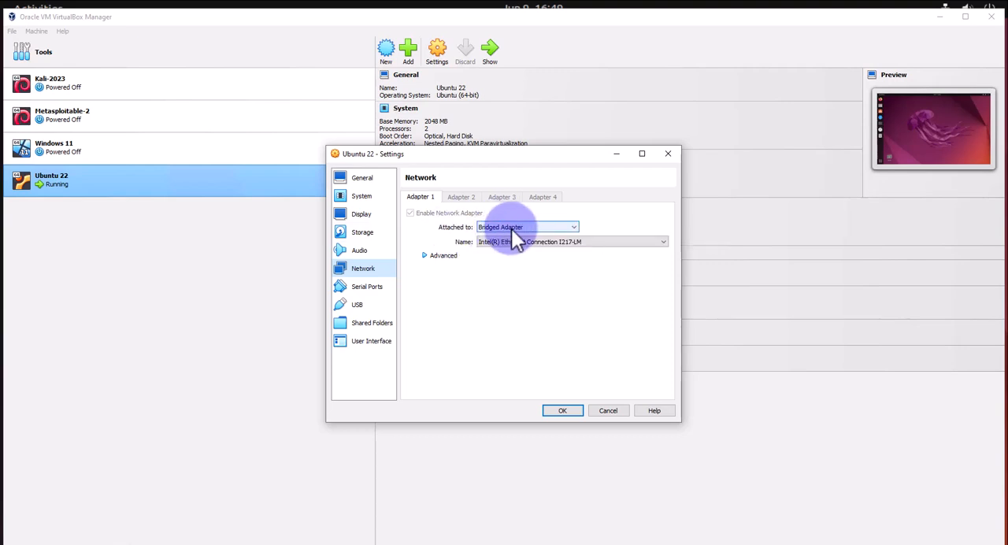
pyautogui.moveTo(668, 153)
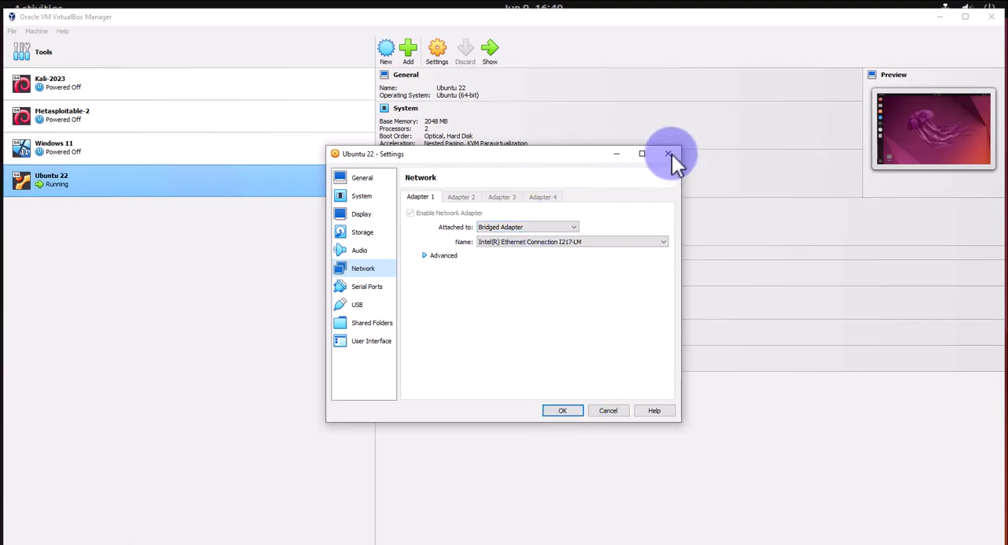
pyautogui.click(668, 154)
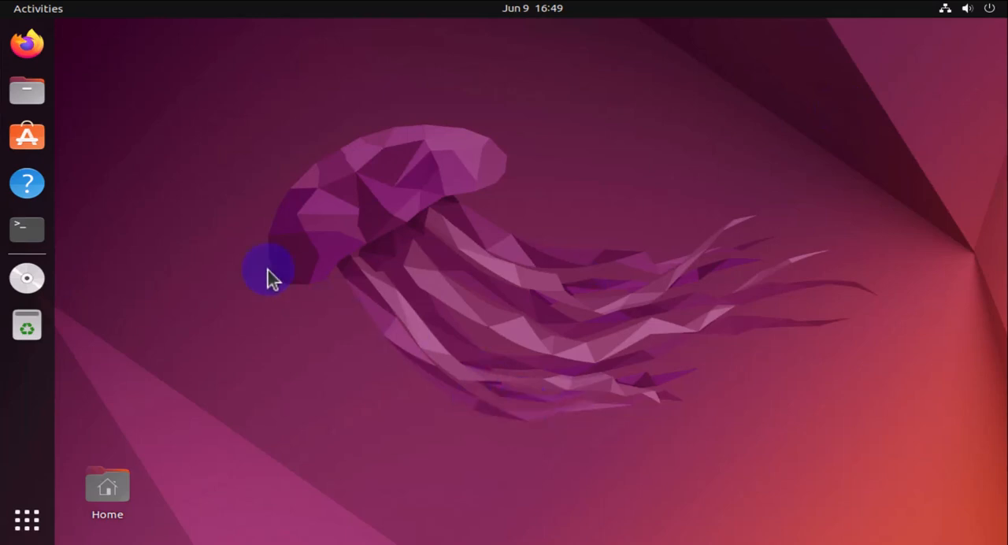
pyautogui.moveTo(181, 260)
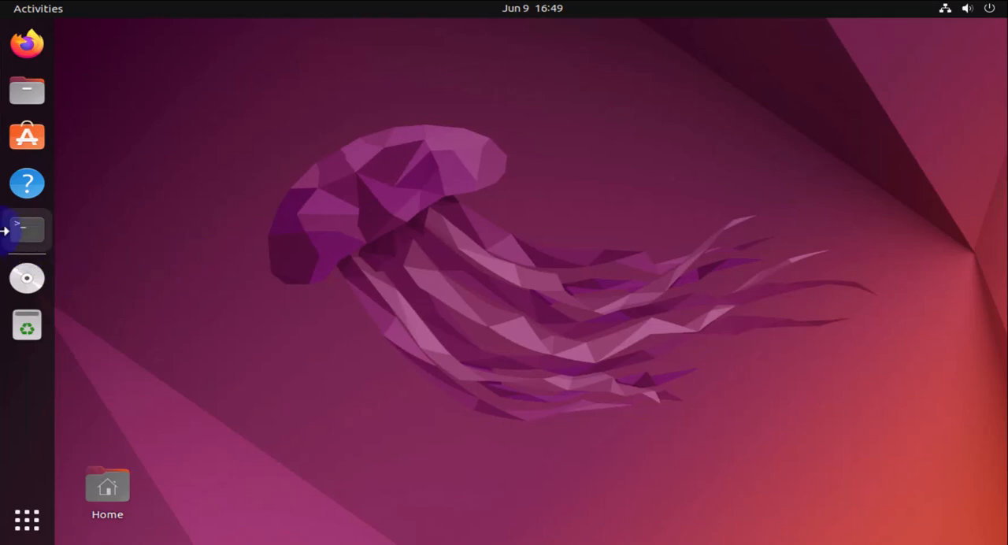
# Run 'ip address' in an Ubuntu terminal and select enp0s3's address 172.16.1.101
pyautogui.click(26, 228)
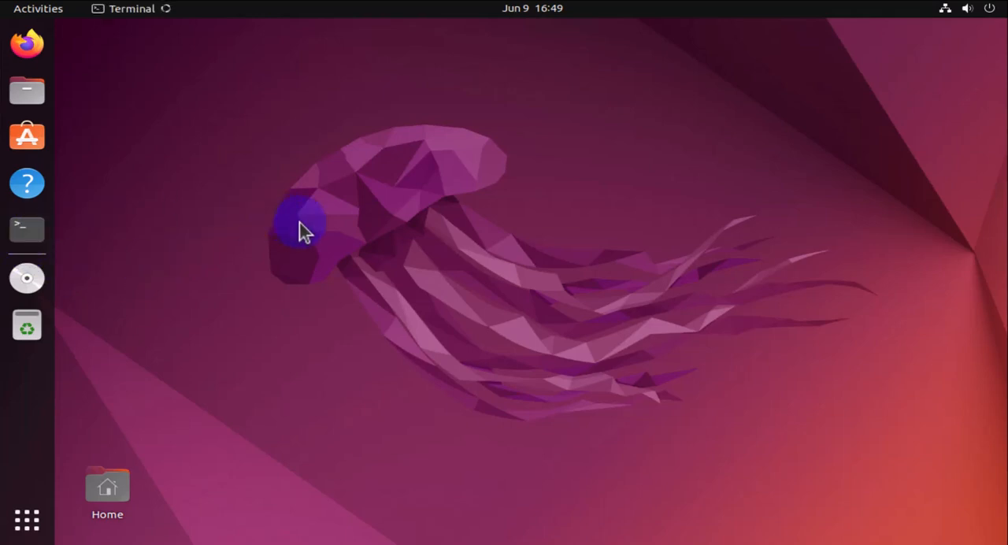
pyautogui.click(27, 230)
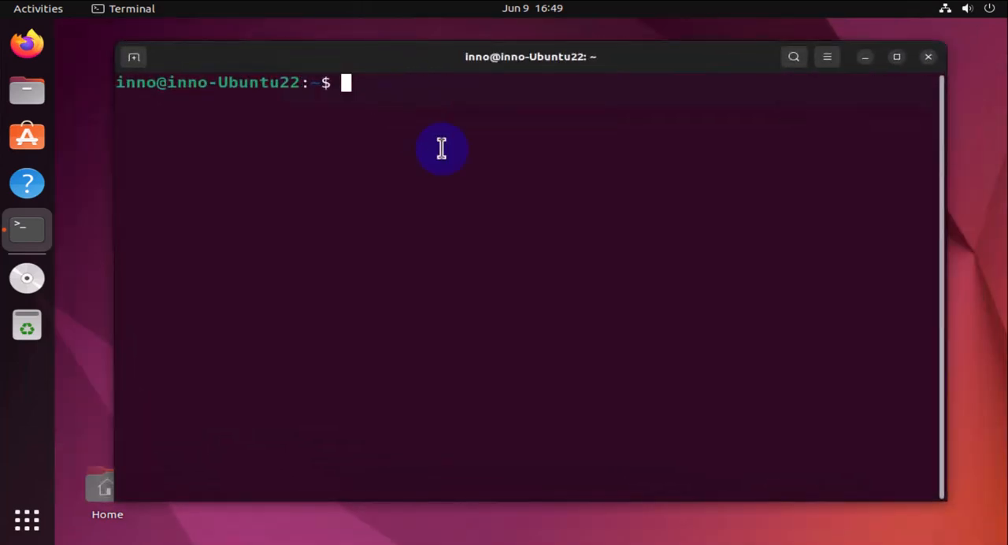
pyautogui.write('ip add')
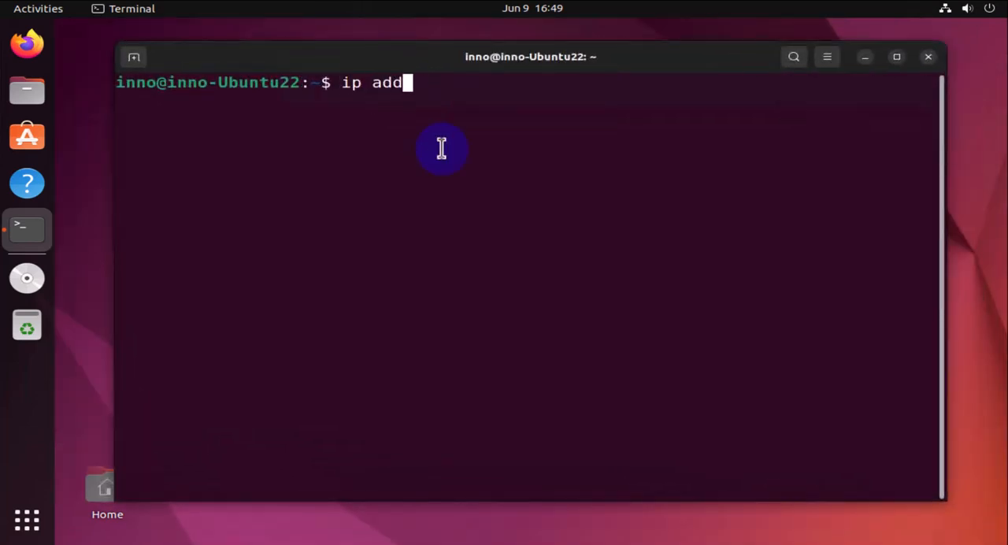
pyautogui.press('Return')
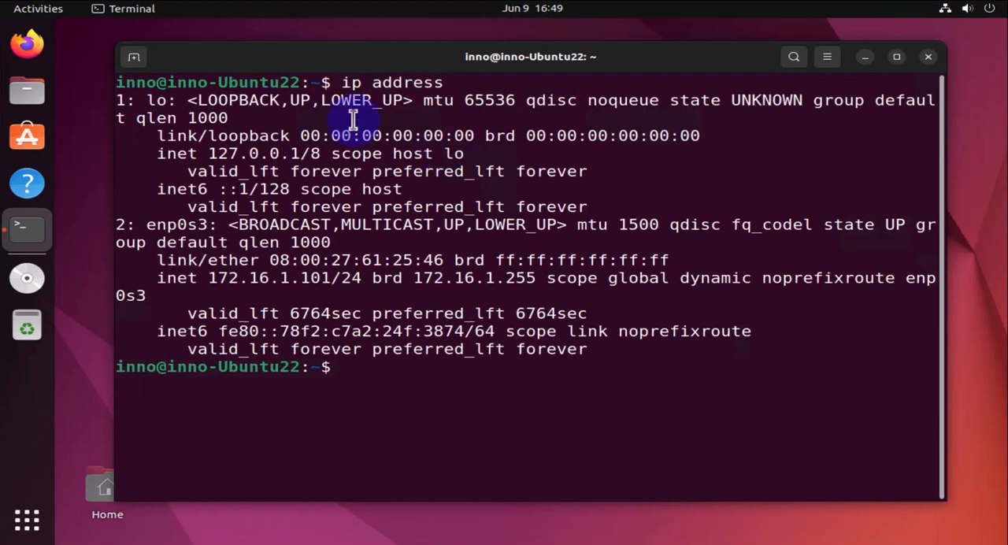
pyautogui.doubleClick(259, 277)
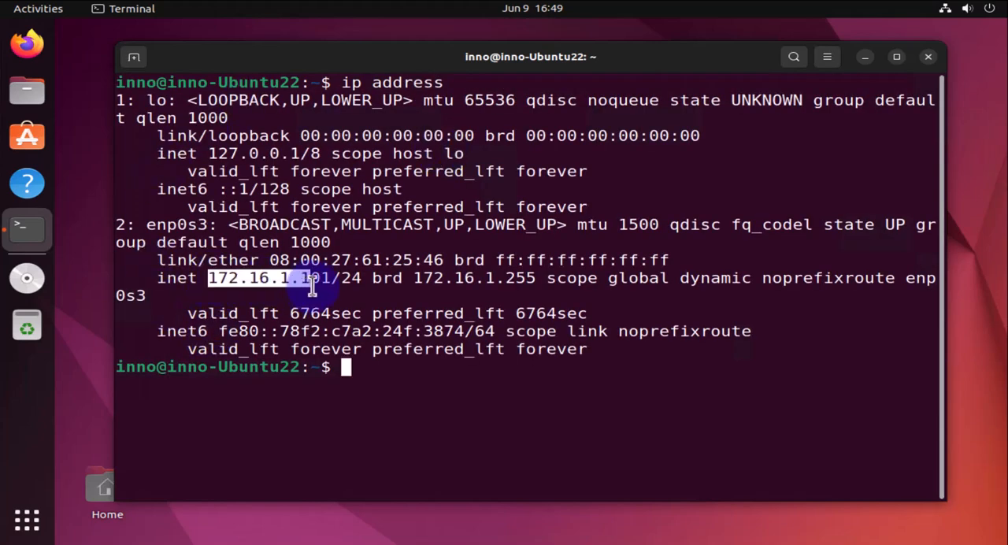
pyautogui.doubleClick(267, 277)
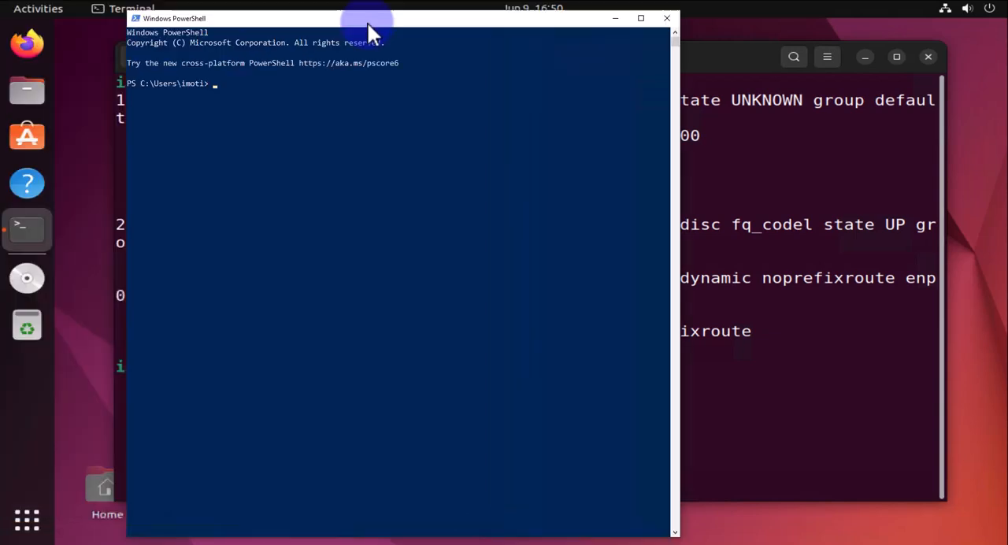
# Ping 172.16.1.101 from PowerShell and confirm four replies with 0% packet loss
pyautogui.moveTo(370, 18); pyautogui.dragTo(429, 70)
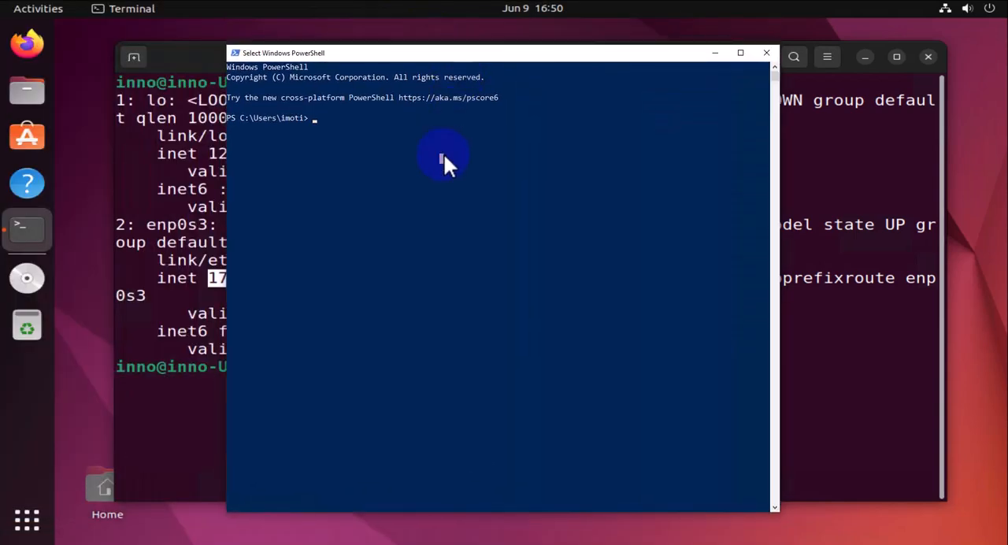
pyautogui.write('ping')
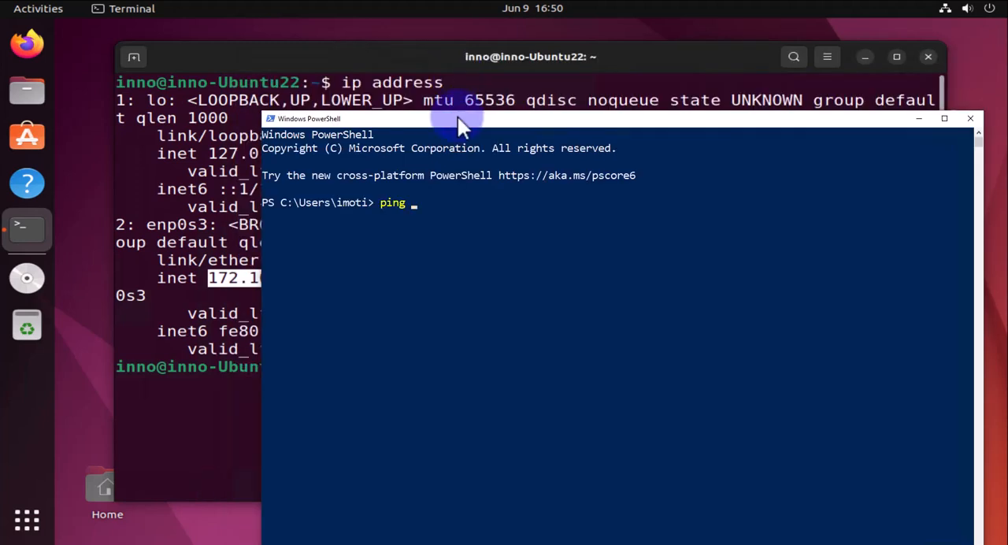
pyautogui.click(473, 212)
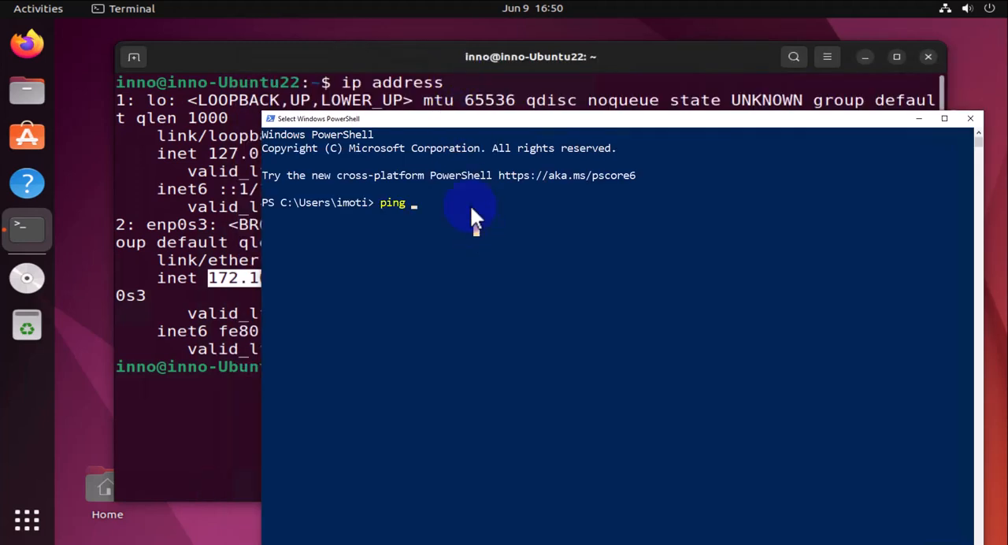
pyautogui.write('172.16.')
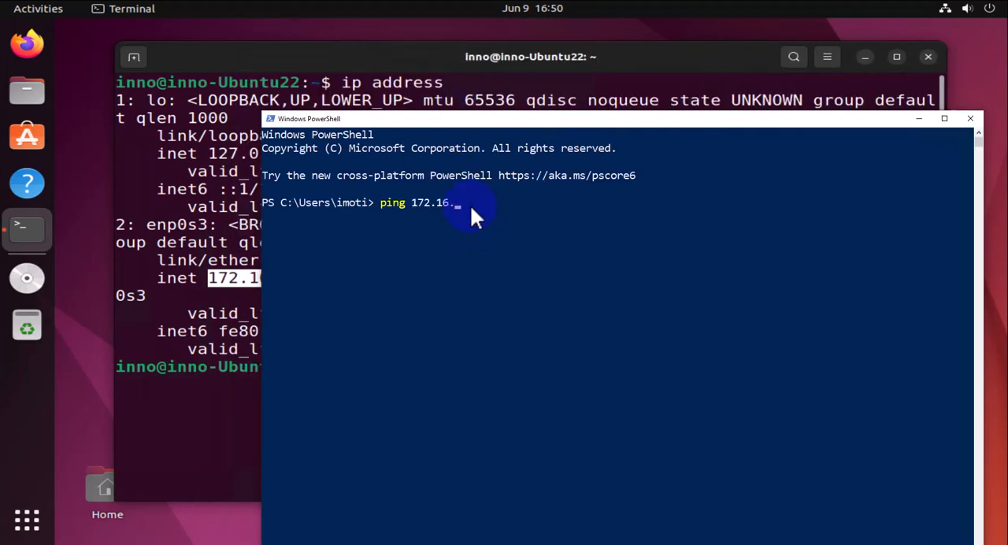
pyautogui.write('1.102')
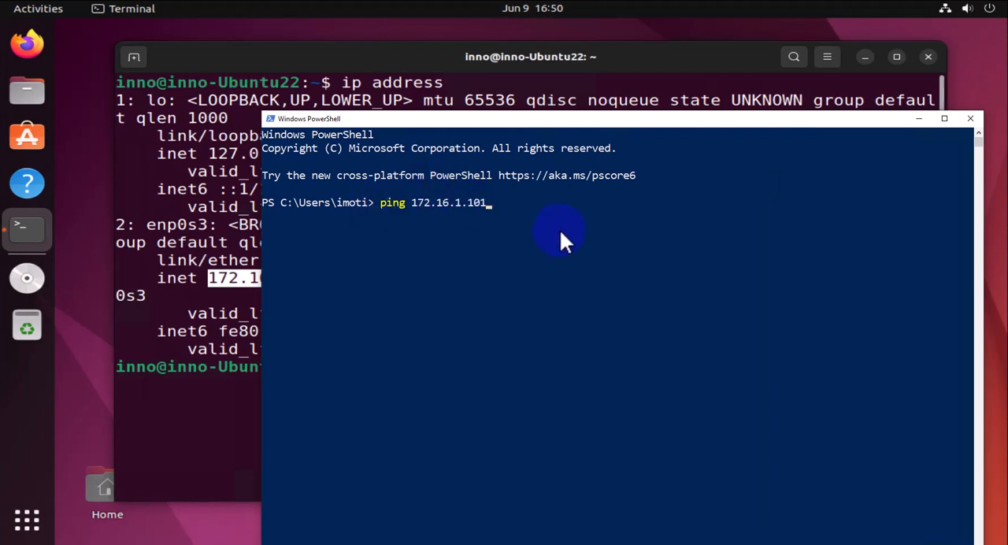
pyautogui.press('Return')
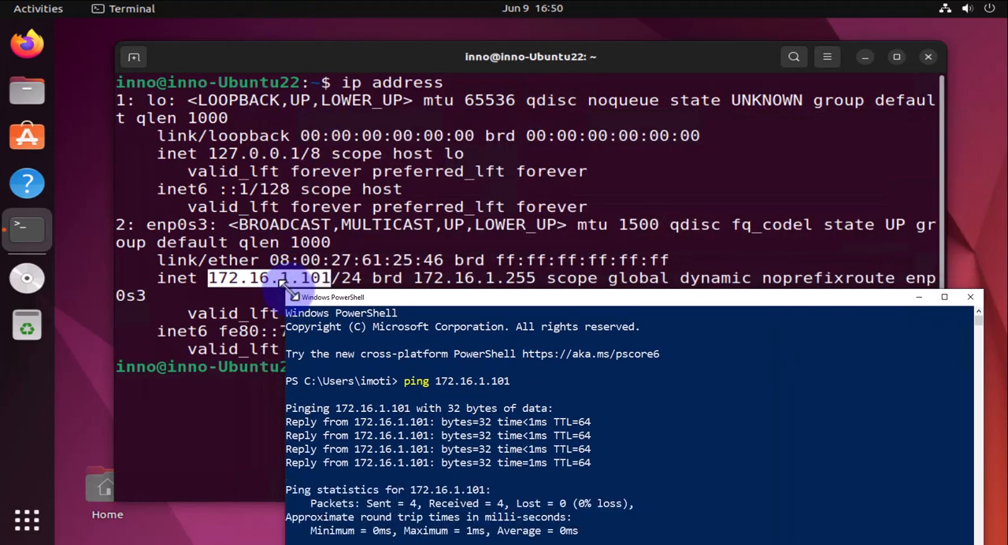
pyautogui.moveTo(339, 297); pyautogui.dragTo(344, 152)
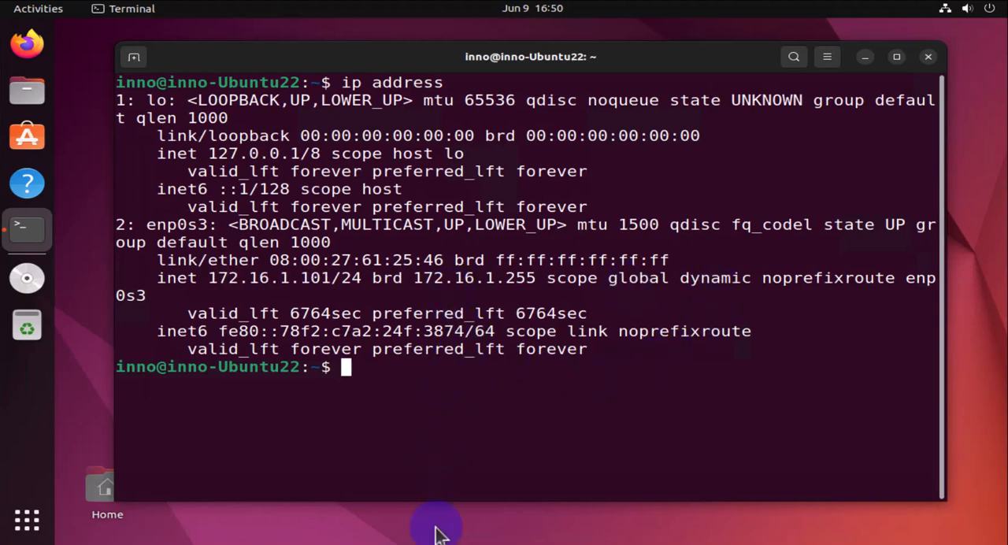
pyautogui.moveTo(389, 389)
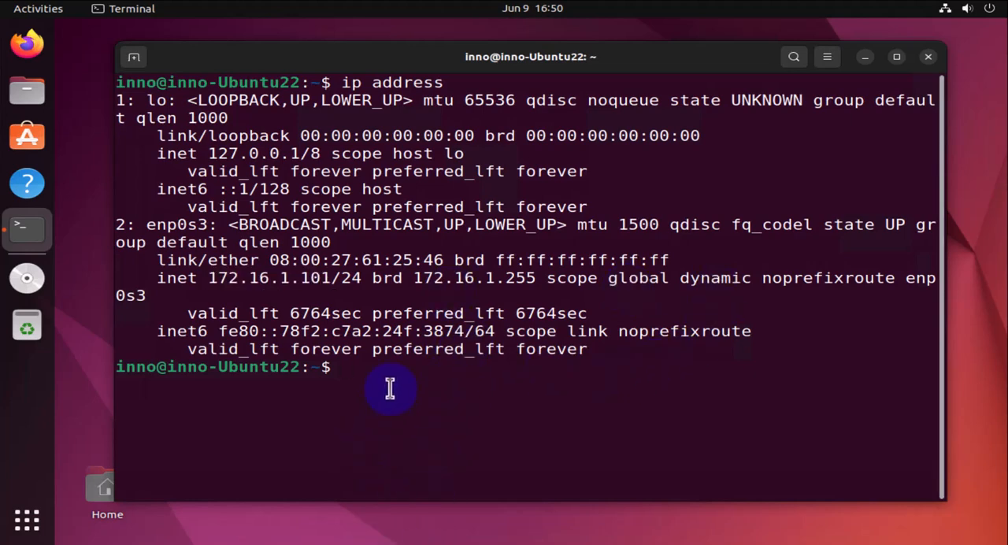
pyautogui.moveTo(961, 512)
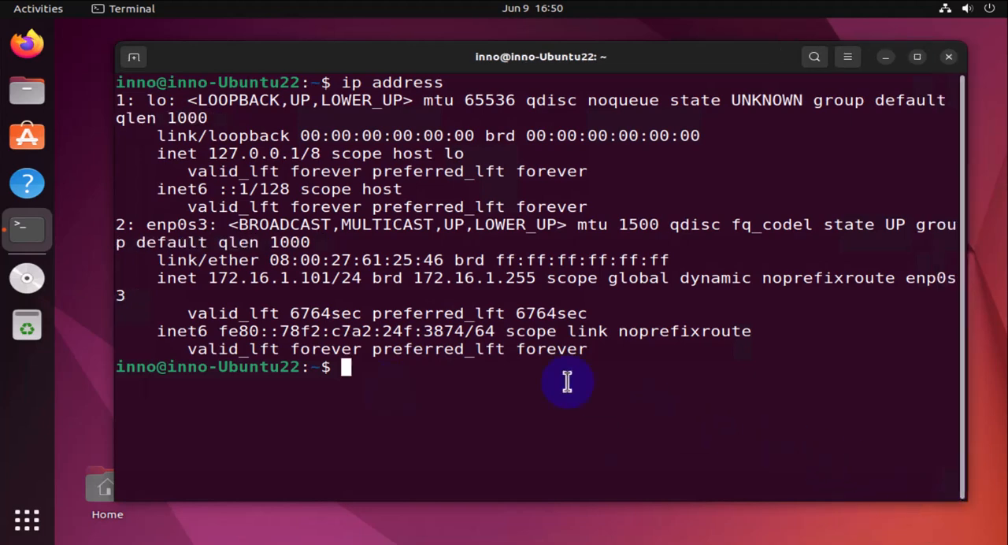
# Run 'systemctl status ssh', which reports ssh.service could not be found
pyautogui.write('systemctle')
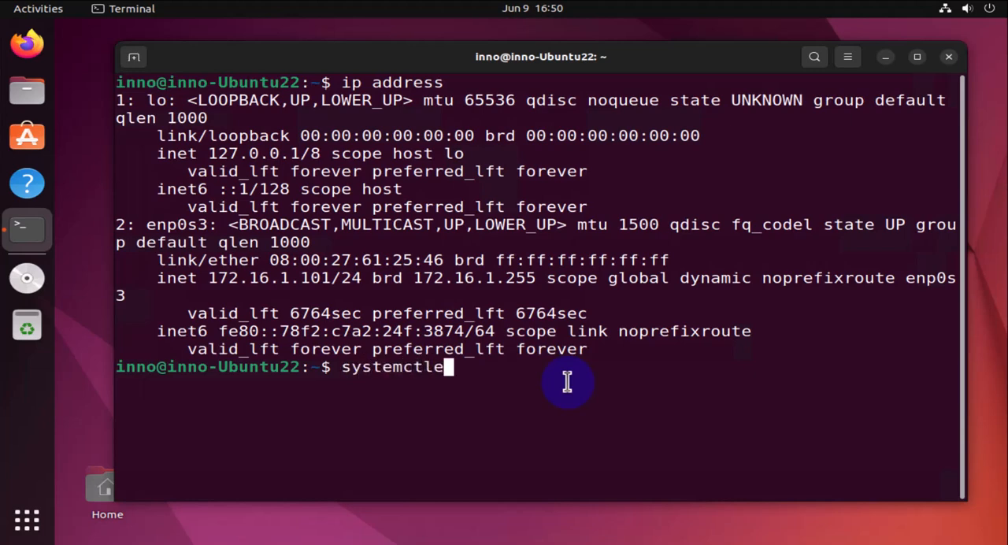
pyautogui.write('status ssh')
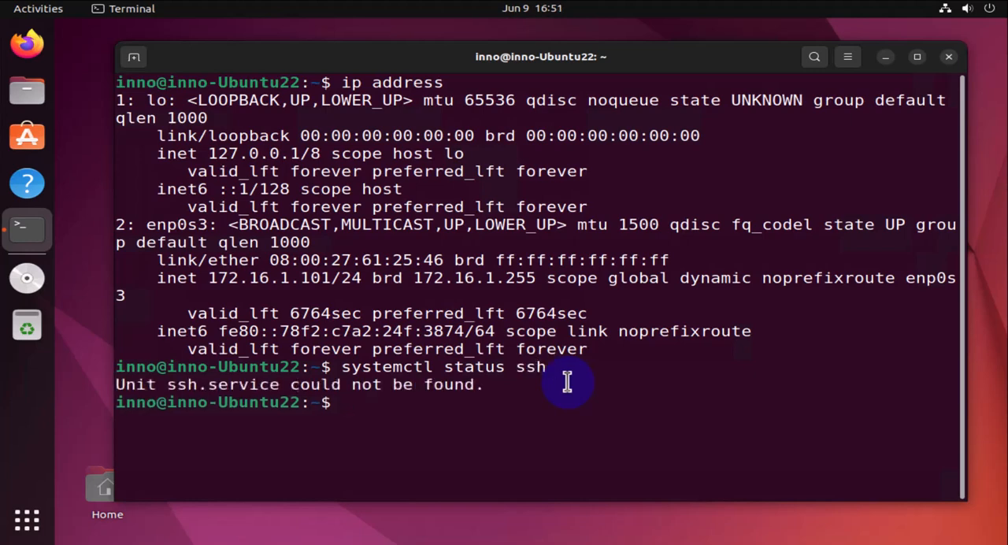
pyautogui.press('Return')
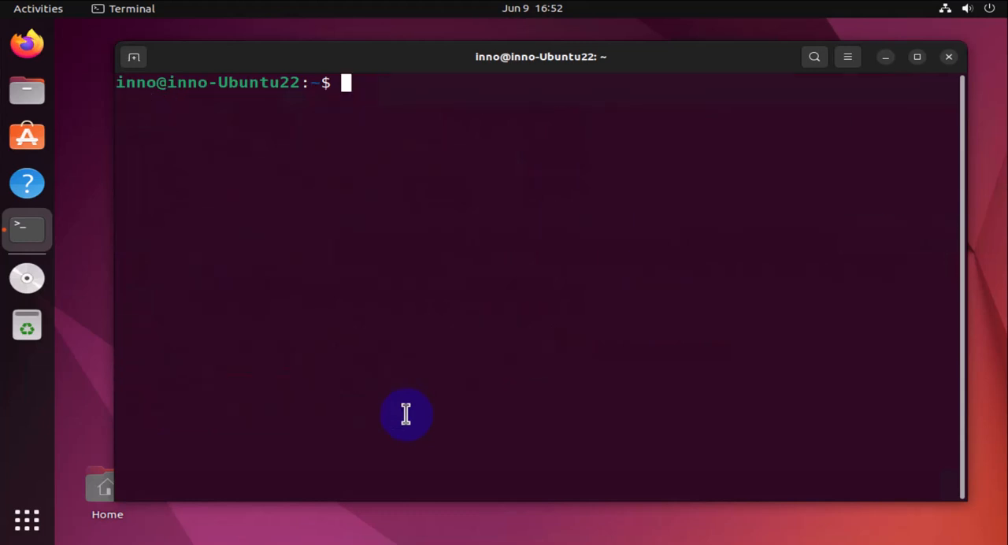
# Install openssh-server with sudo apt, entering the sudo password, then clear the screen
pyautogui.write('sudo ap')
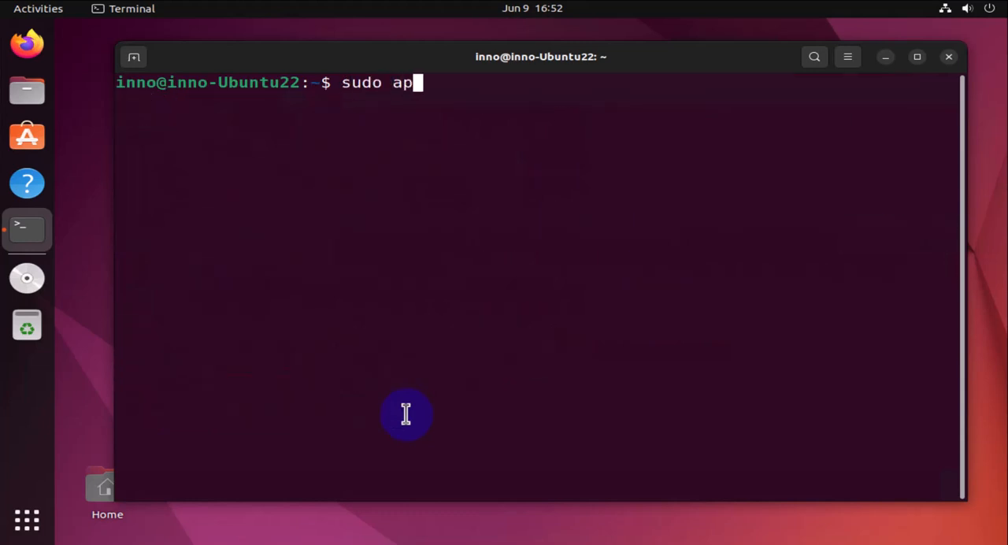
pyautogui.write('t install')
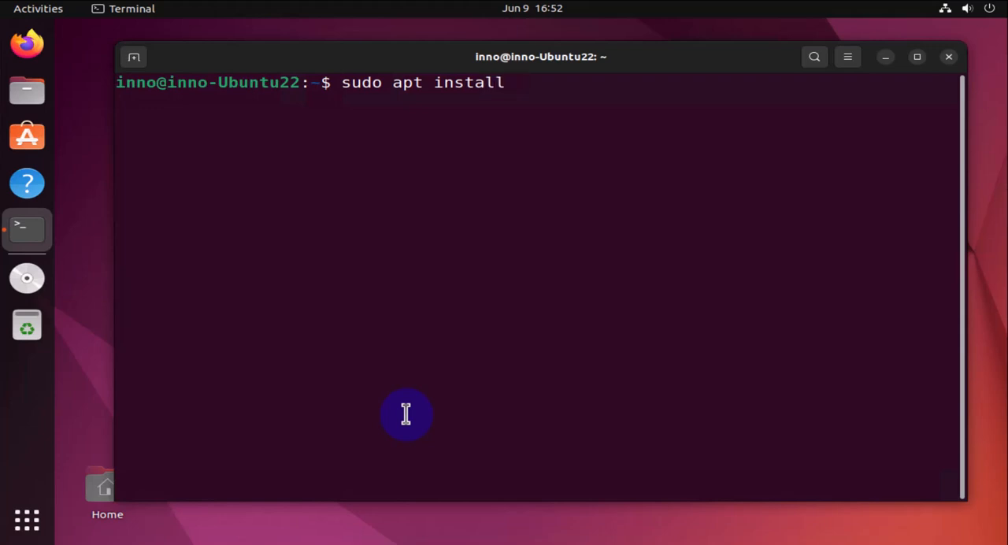
pyautogui.write('openssh')
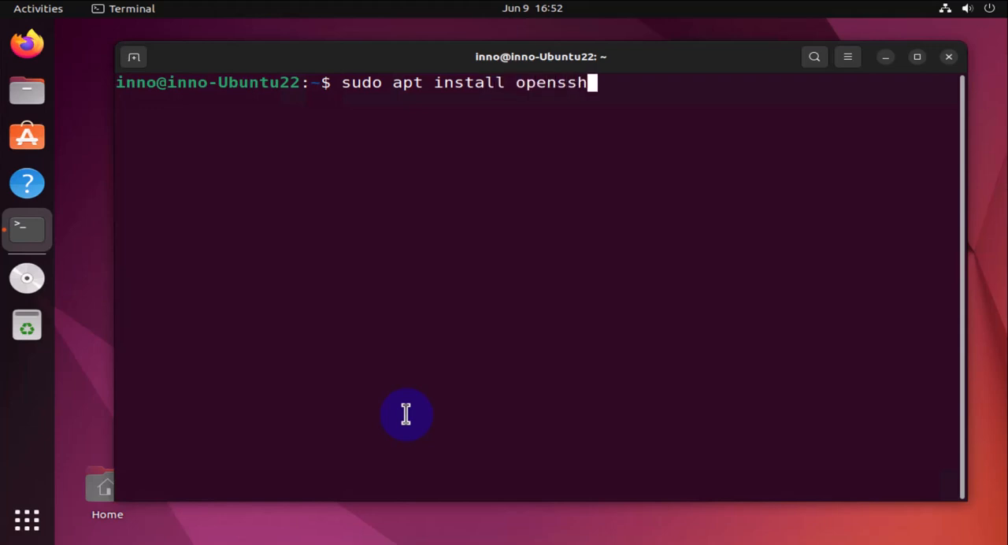
pyautogui.press('Return')
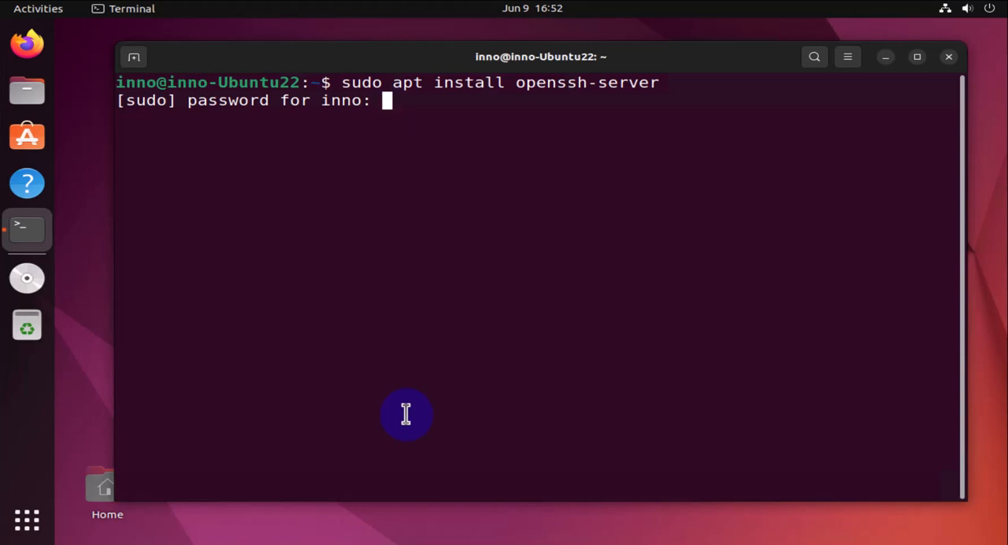
pyautogui.press('Return')
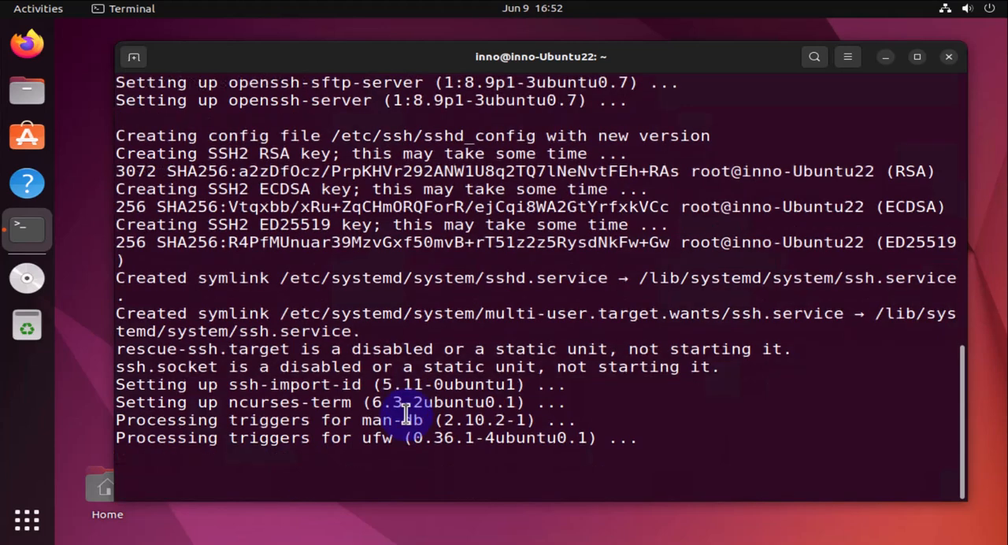
pyautogui.write('clear')
pyautogui.write('system')
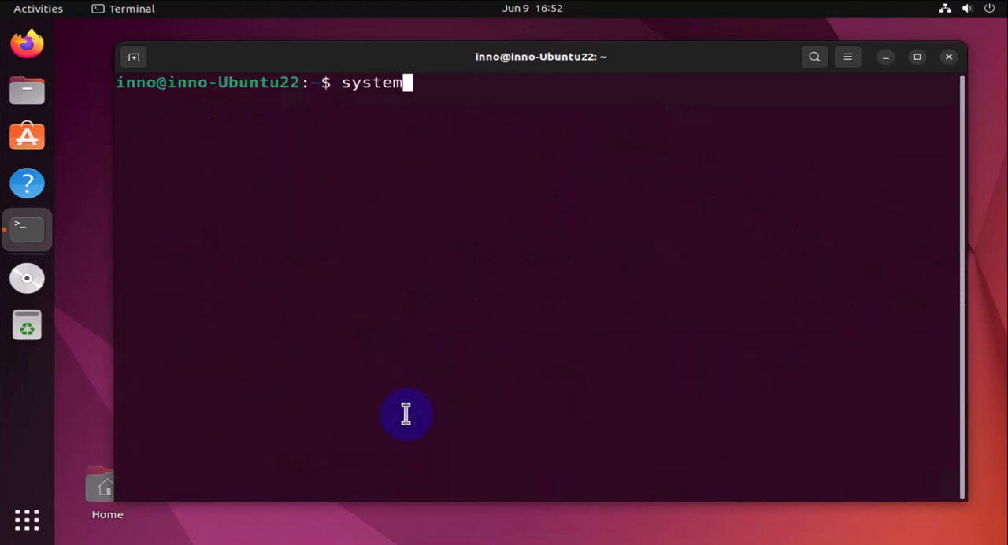
# Recheck systemctl status ssh, now active (running) and listening on port 22
pyautogui.write('ctl status ssh')
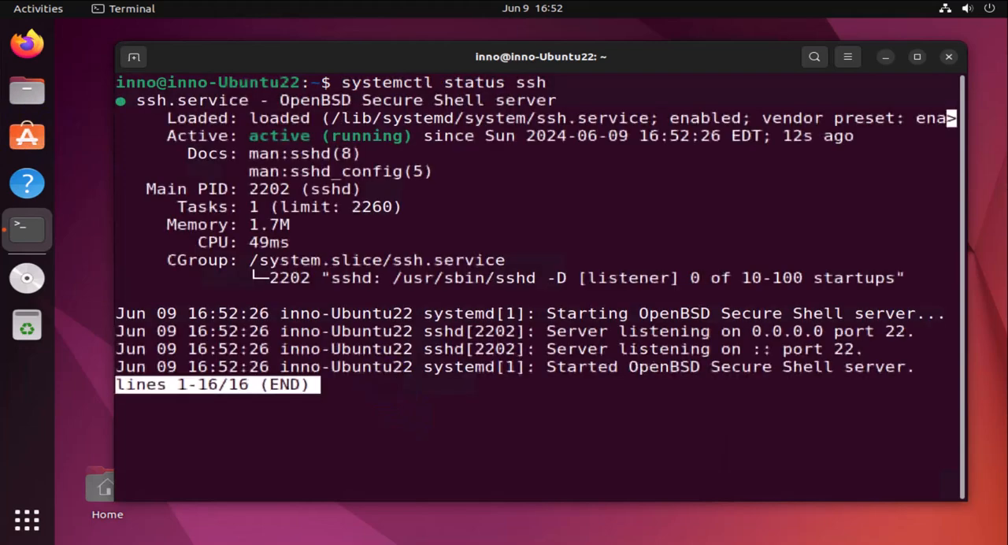
pyautogui.moveTo(352, 139)
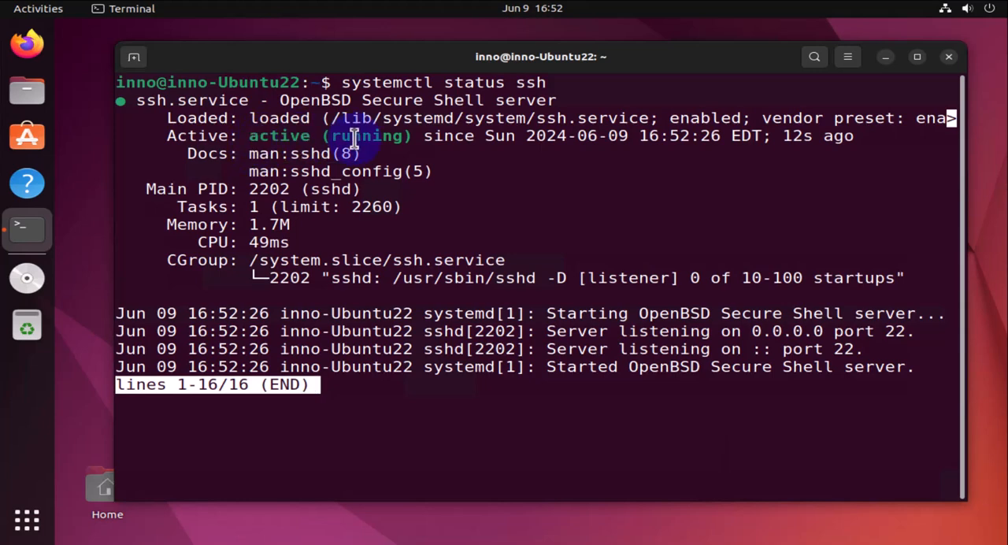
pyautogui.moveTo(858, 339)
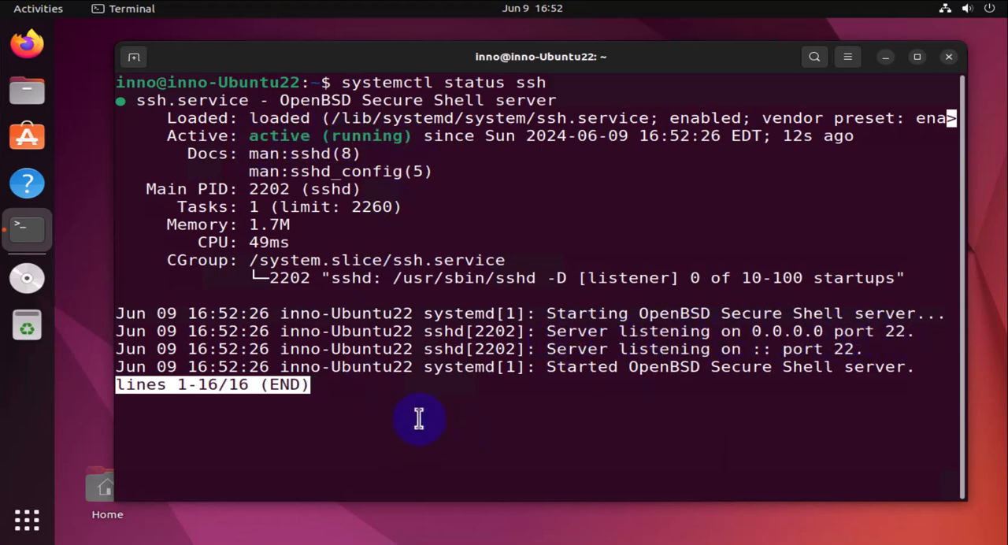
# Leave the status view, open a second terminal tab and start journalctl -f
pyautogui.press('q')
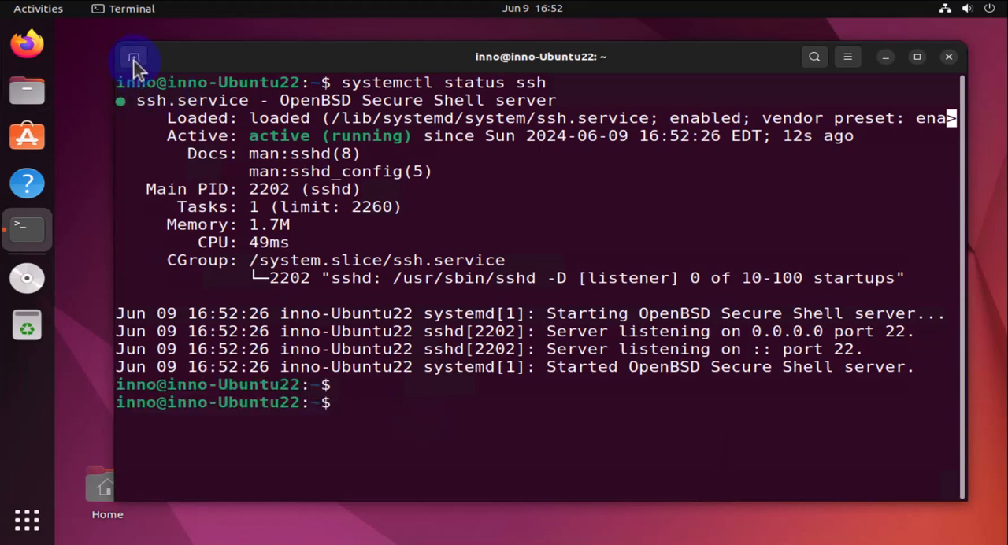
pyautogui.click(133, 56)
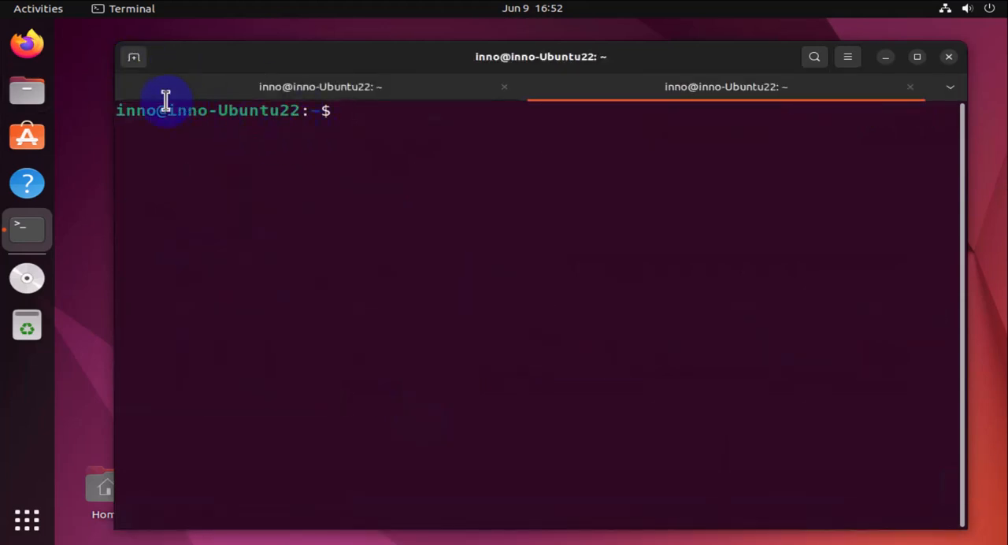
pyautogui.write('systemctl status ssh')
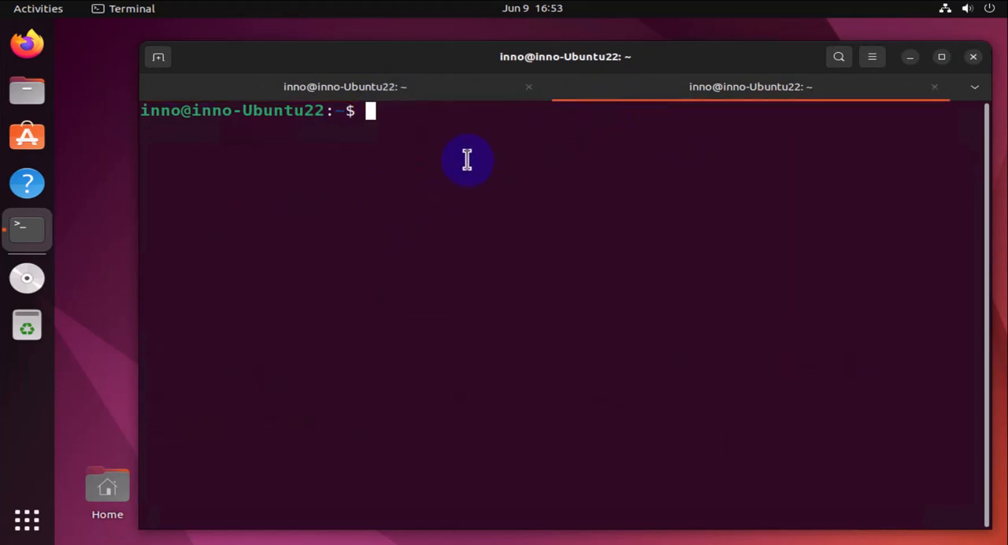
pyautogui.press('Return')
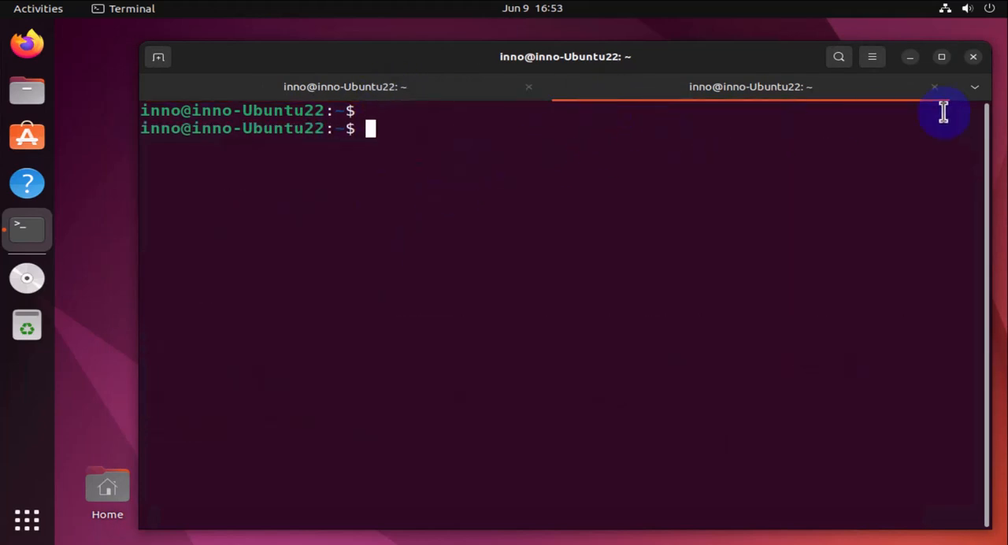
pyautogui.write('jour')
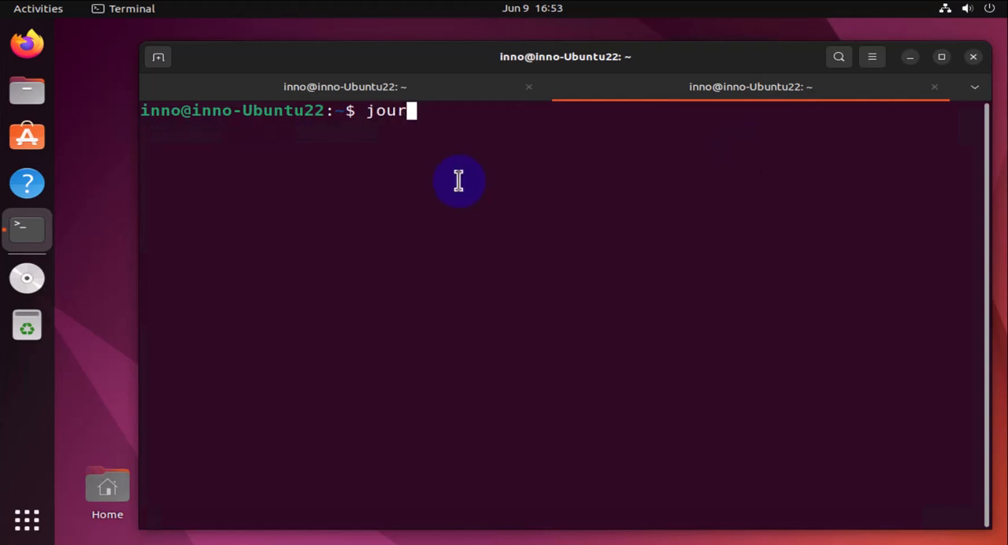
pyautogui.write('nalctl -f')
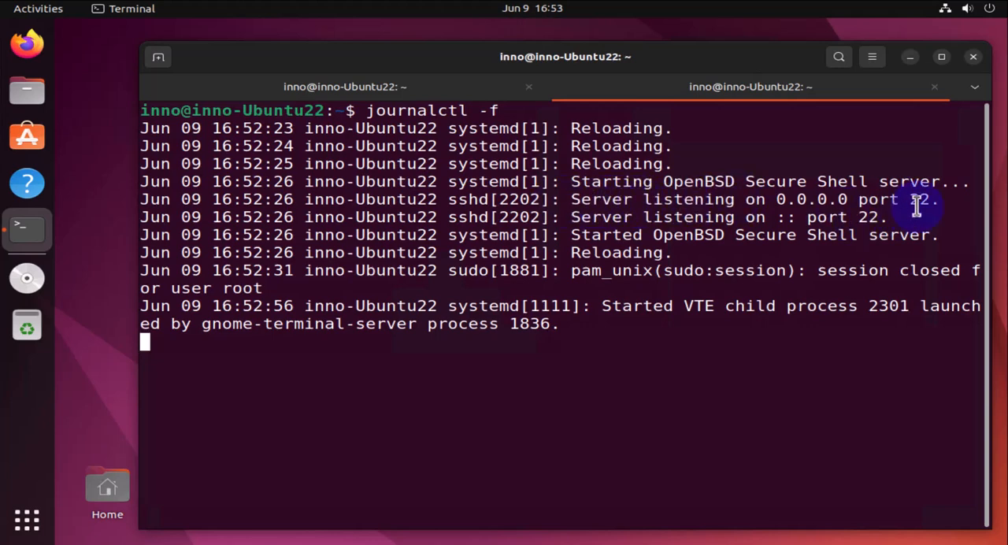
pyautogui.moveTo(878, 226)
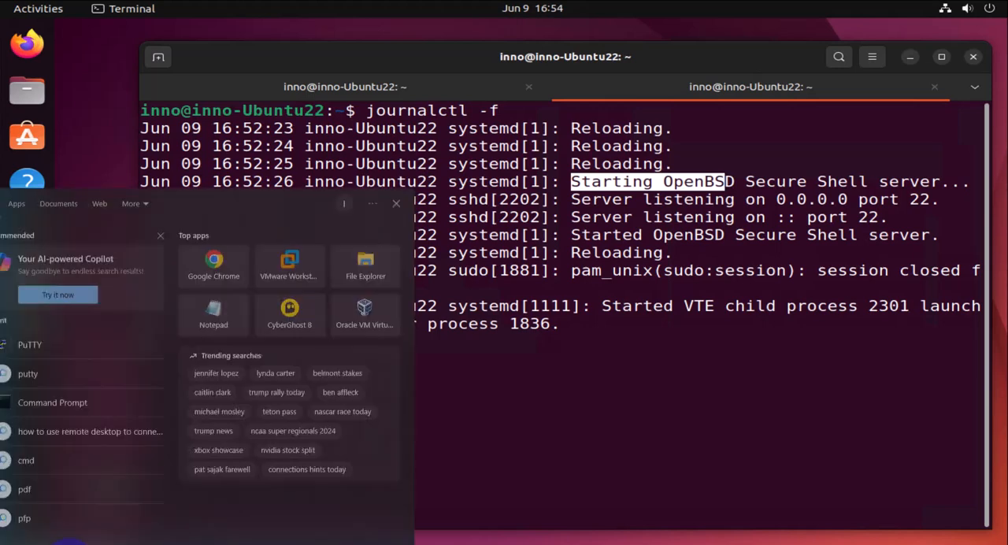
# Launch the PuTTY app from the Windows Start menu search results
pyautogui.rightClick(30, 344)
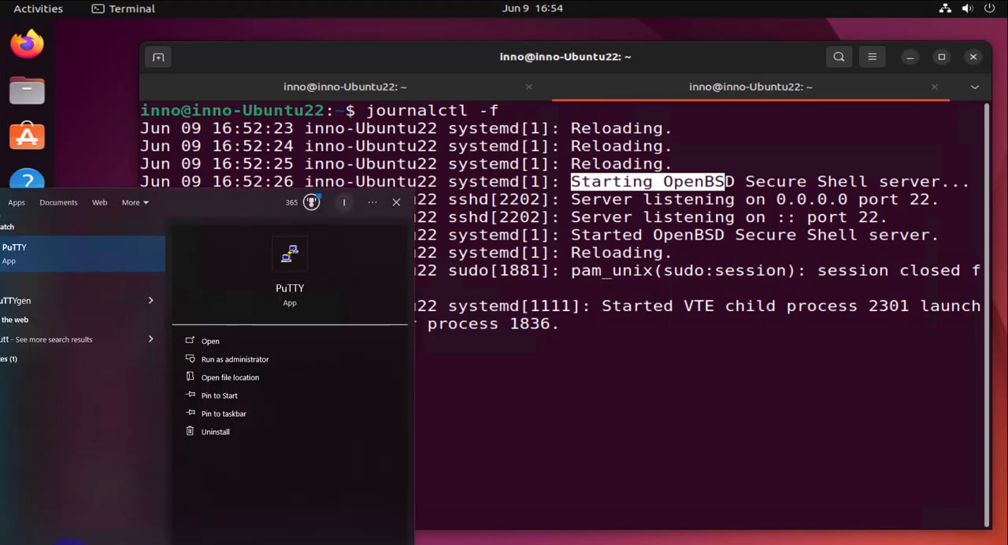
pyautogui.click(210, 340)
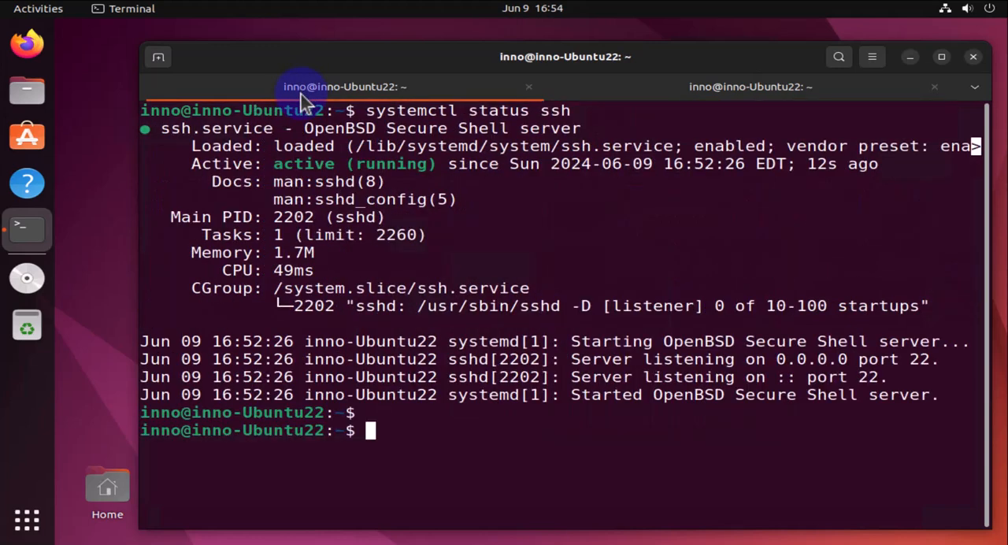
# Check the VM's address with ip ad, then SSH to 172.16.1.101 on port 22
pyautogui.write('ip ad')
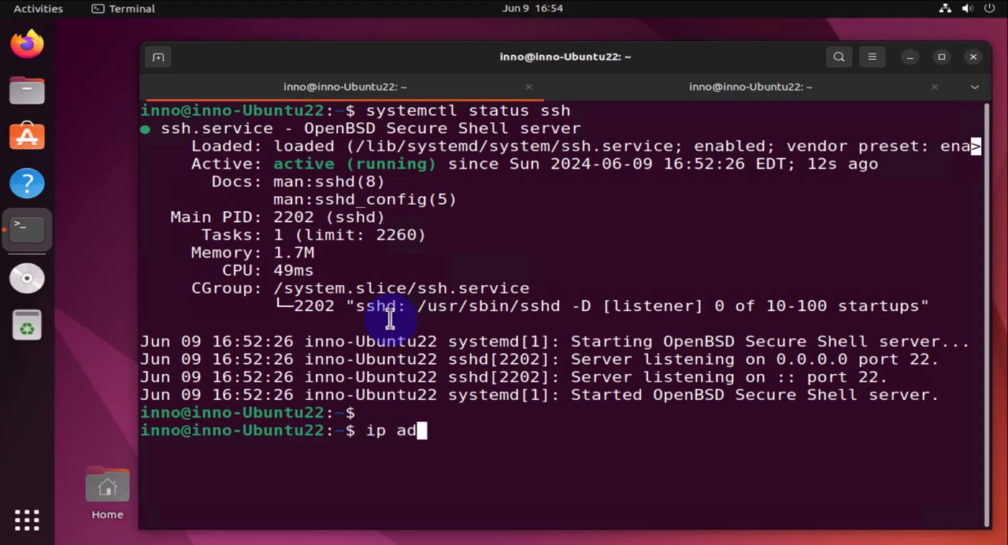
pyautogui.press('Return')
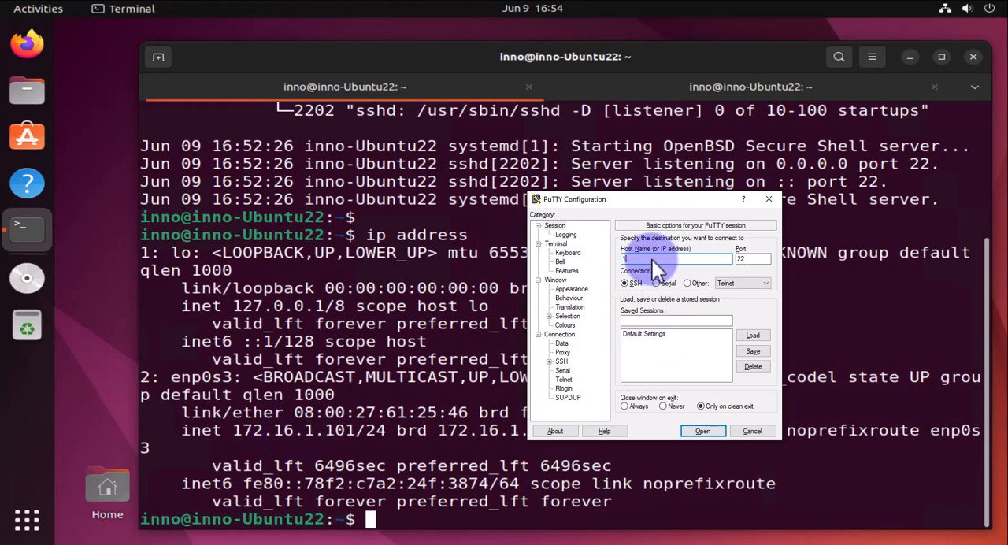
pyautogui.write('172.16.1.101')
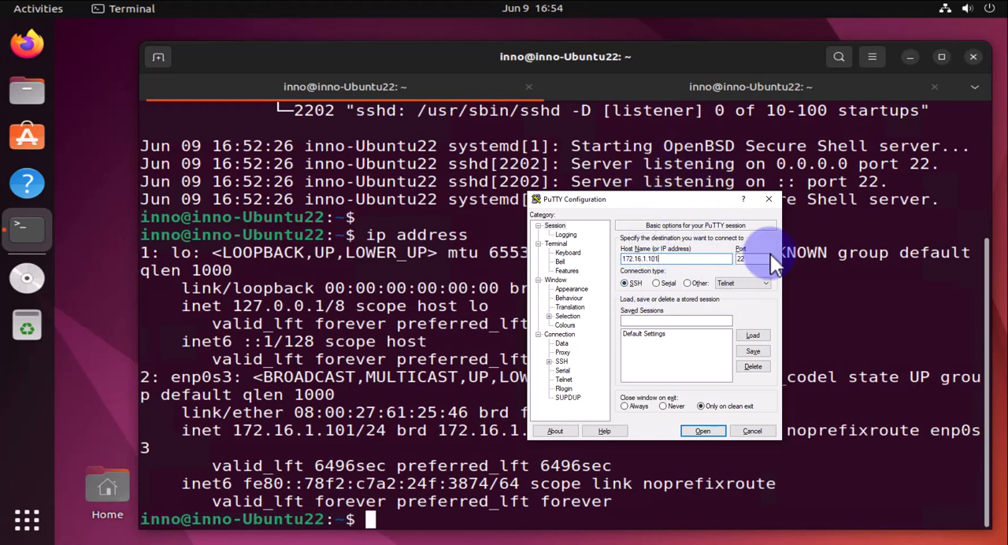
pyautogui.click(751, 430)
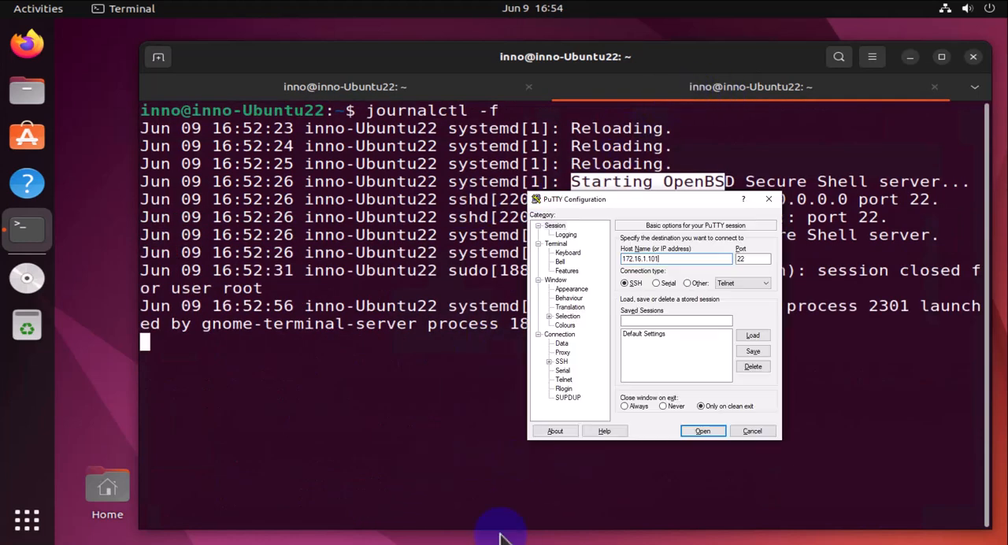
pyautogui.moveTo(699, 407)
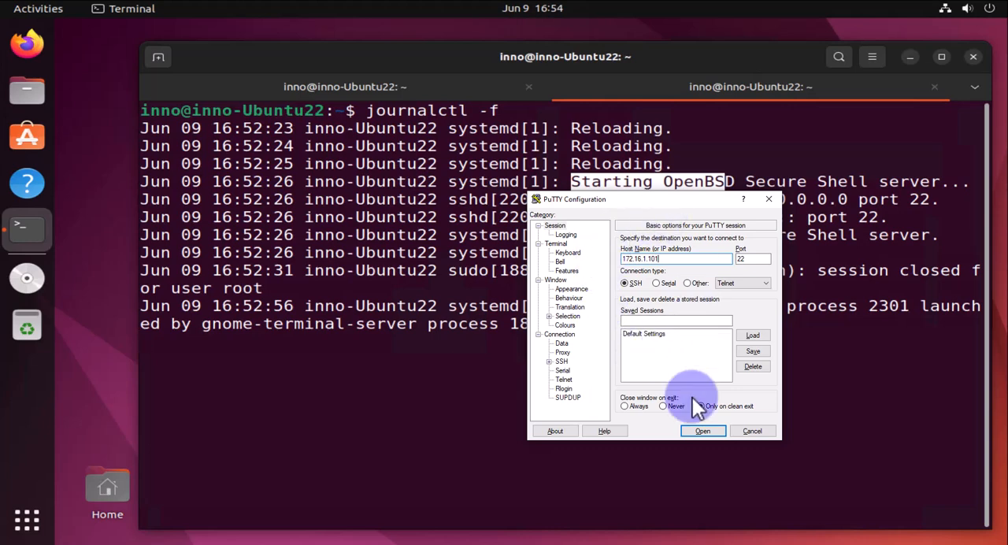
pyautogui.click(701, 405)
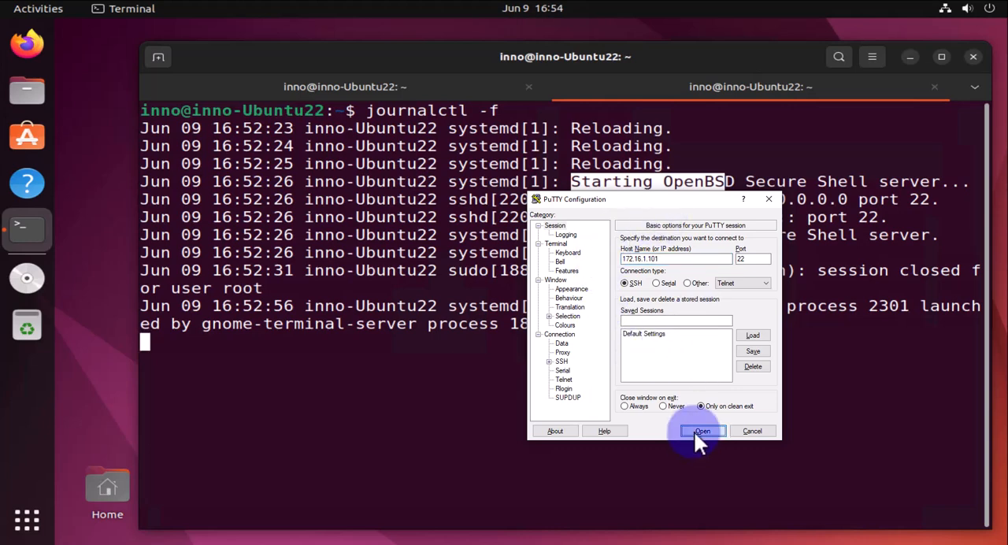
pyautogui.click(701, 431)
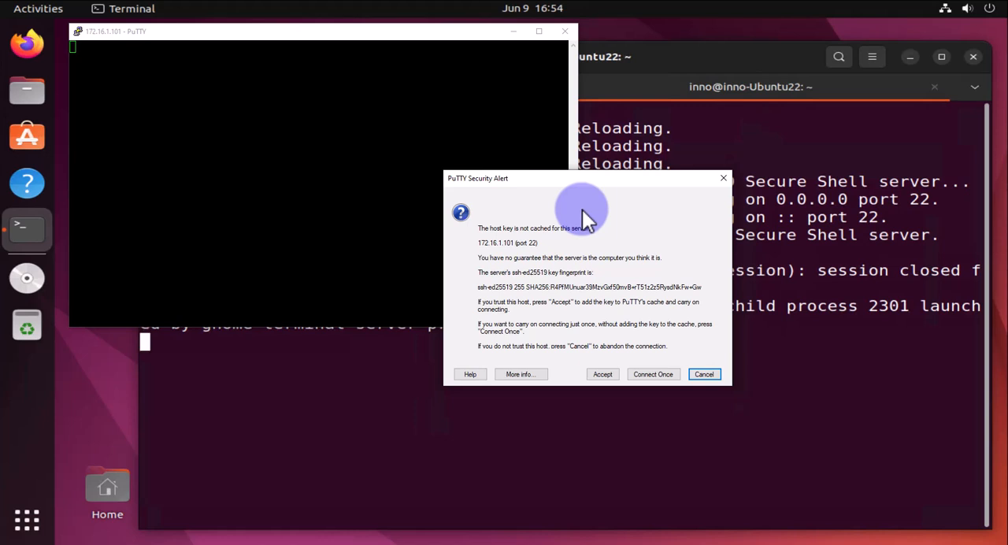
pyautogui.moveTo(560, 307)
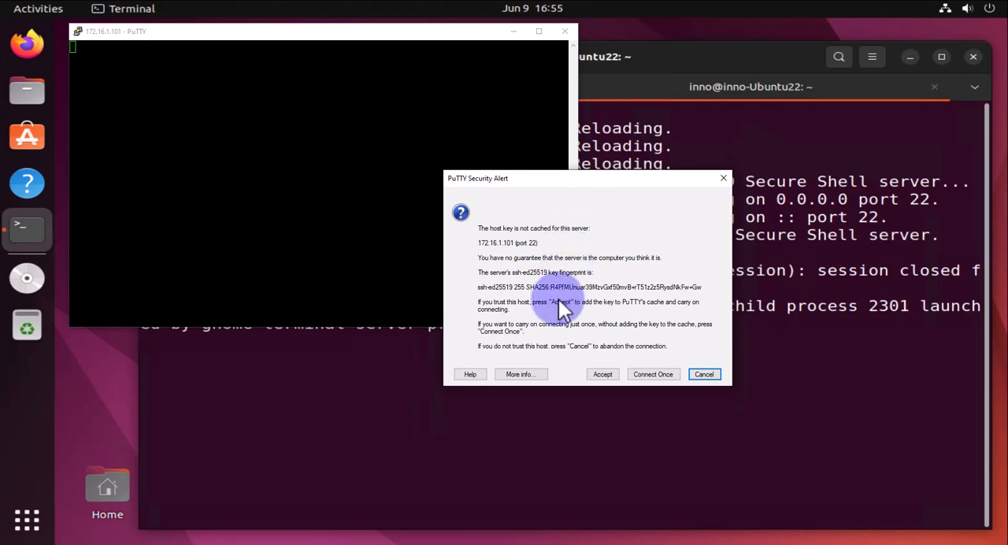
pyautogui.moveTo(575, 283)
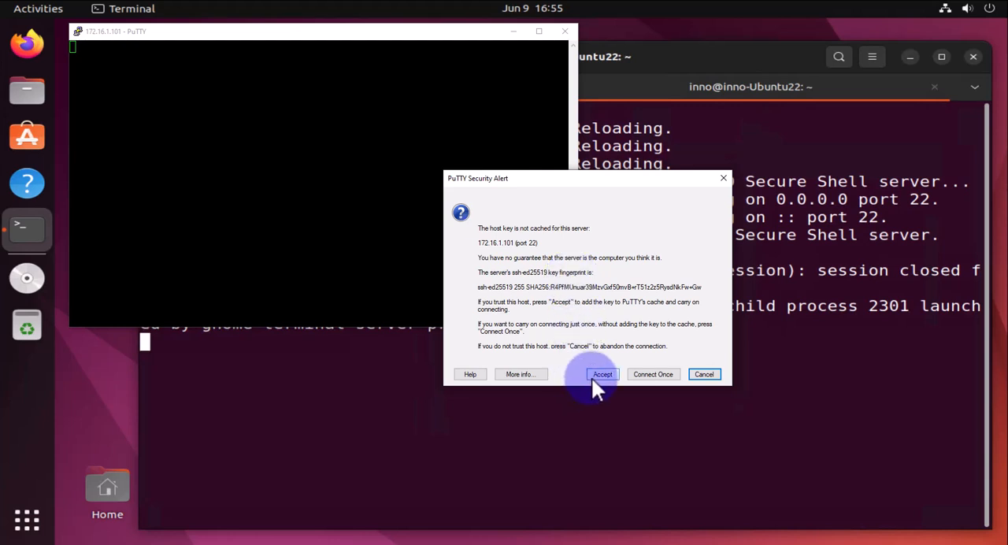
# Accept the server's host key and log in as inno with the password
pyautogui.click(602, 374)
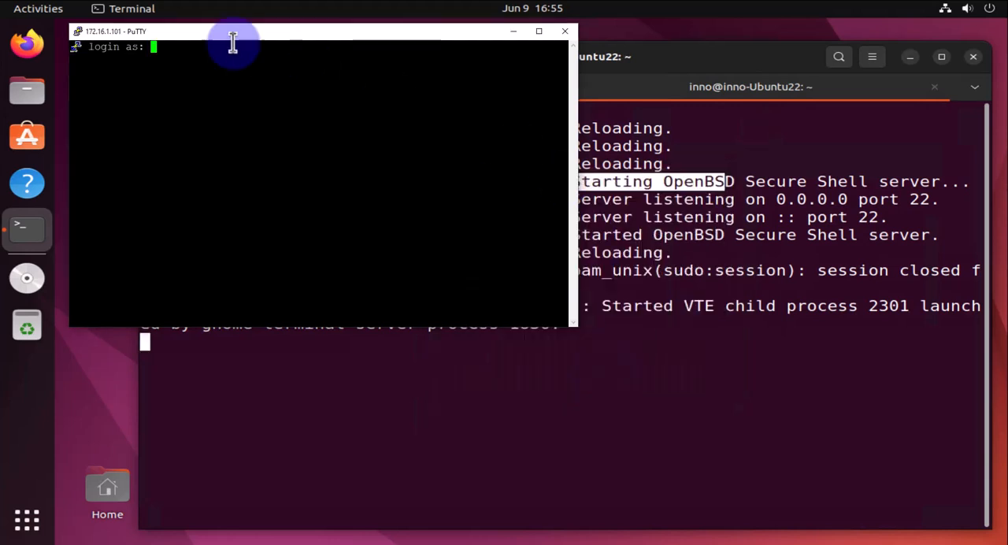
pyautogui.moveTo(233, 43); pyautogui.dragTo(492, 170)
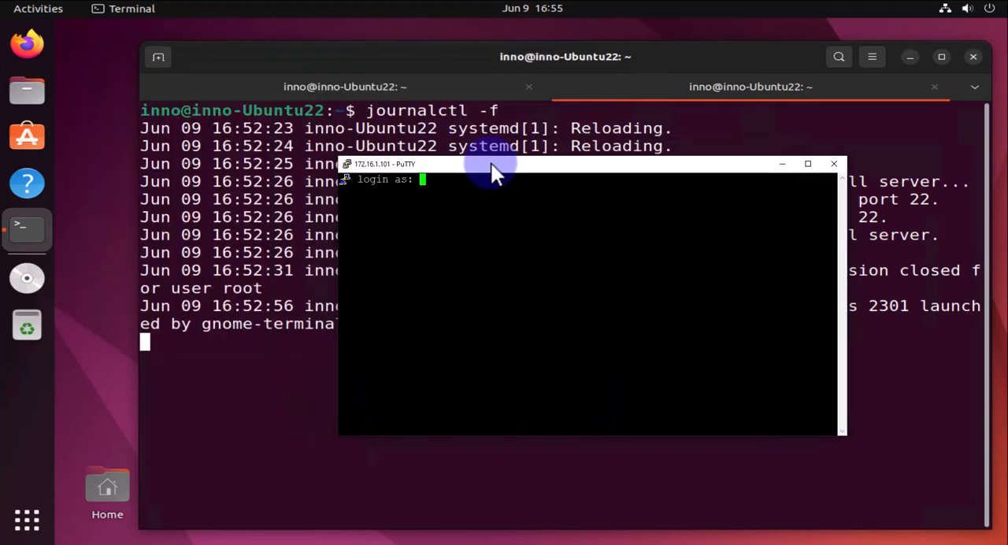
pyautogui.moveTo(492, 219)
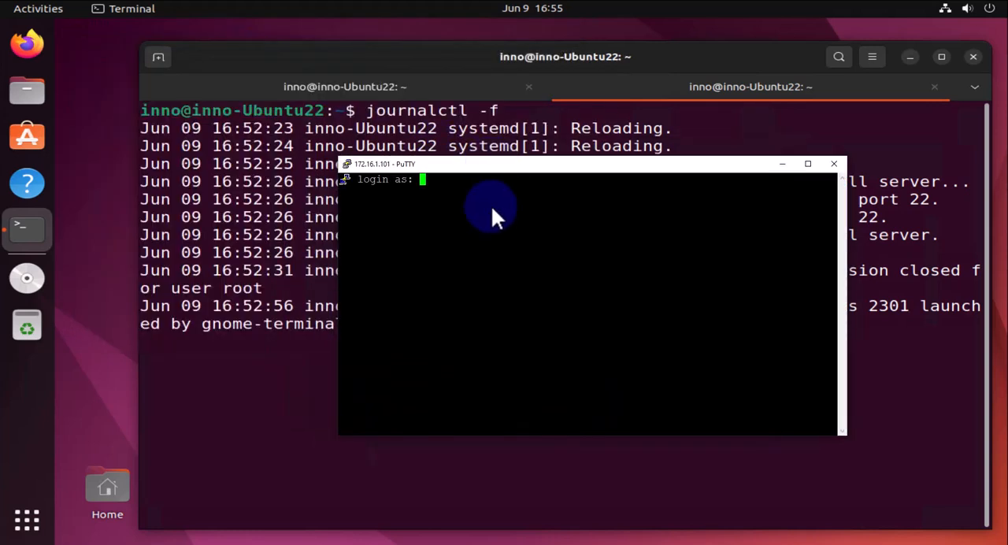
pyautogui.write('i')
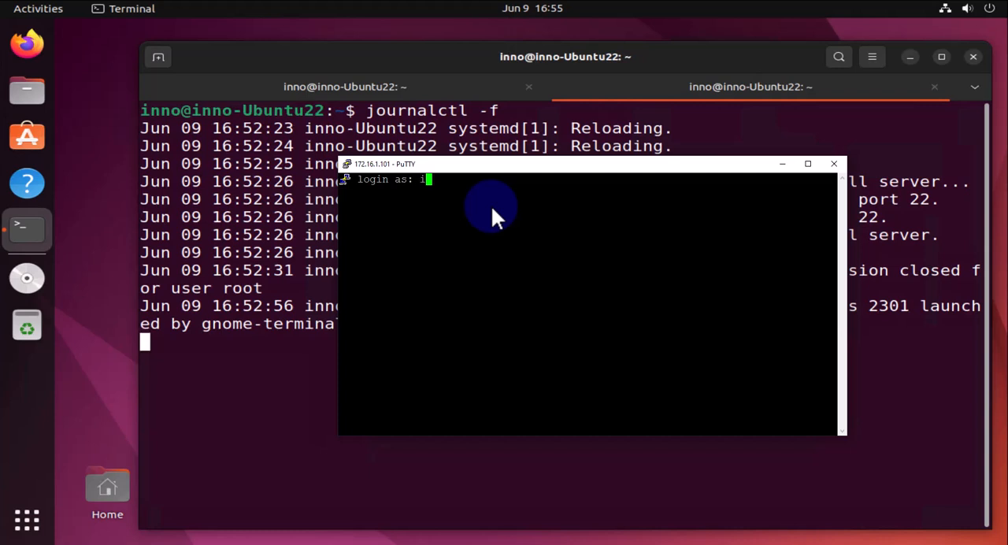
pyautogui.write('nno')
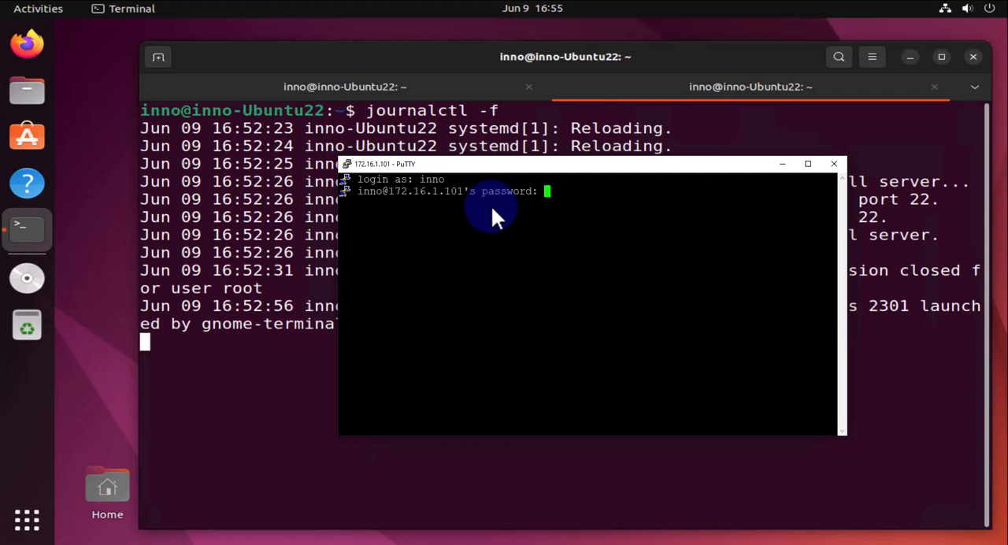
pyautogui.press('Return')
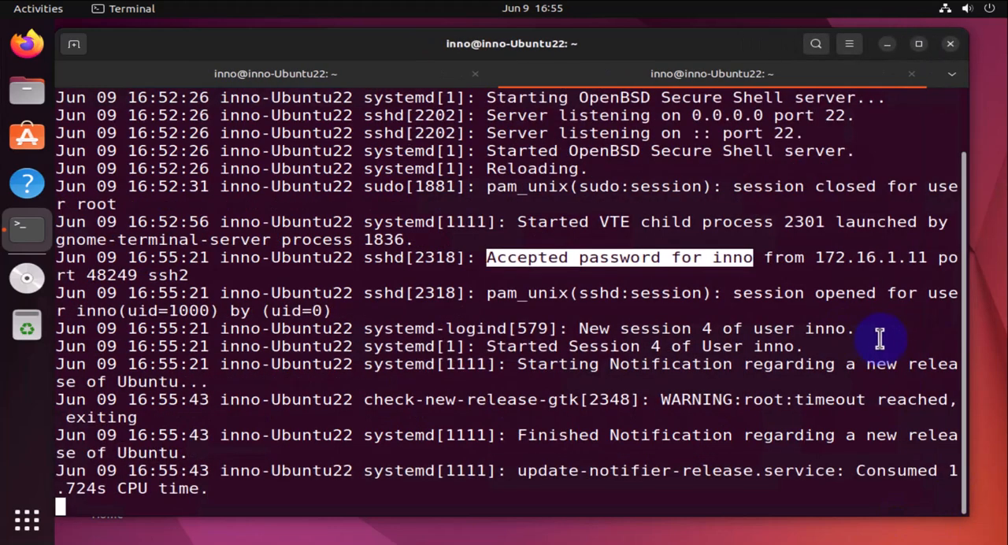
pyautogui.moveTo(913, 266)
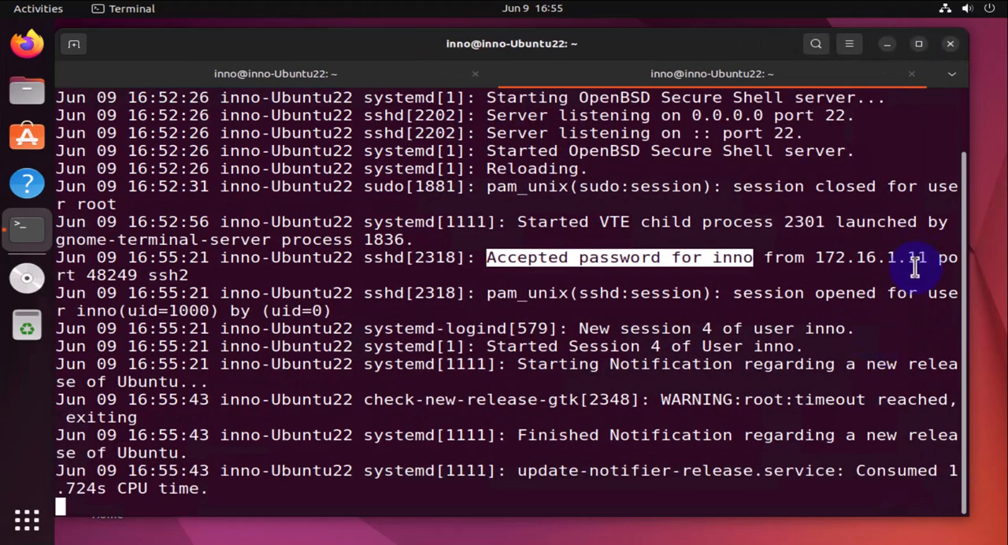
pyautogui.moveTo(811, 261)
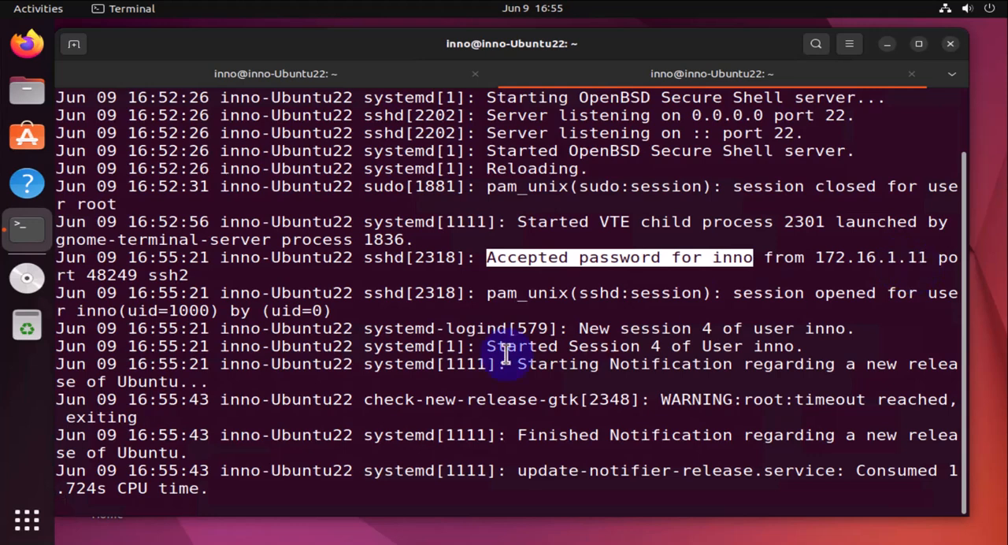
pyautogui.moveTo(504, 405)
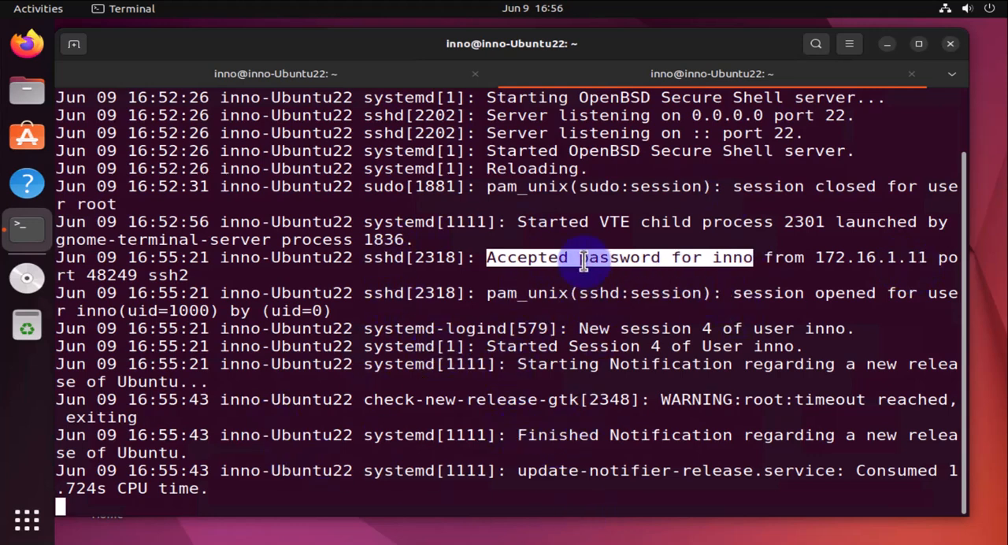
pyautogui.moveTo(556, 329)
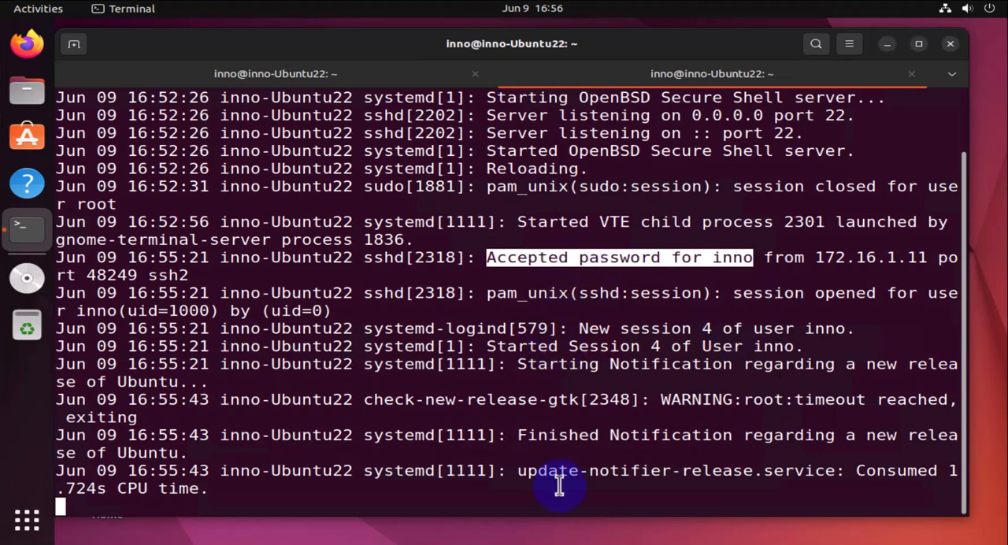
pyautogui.moveTo(362, 187)
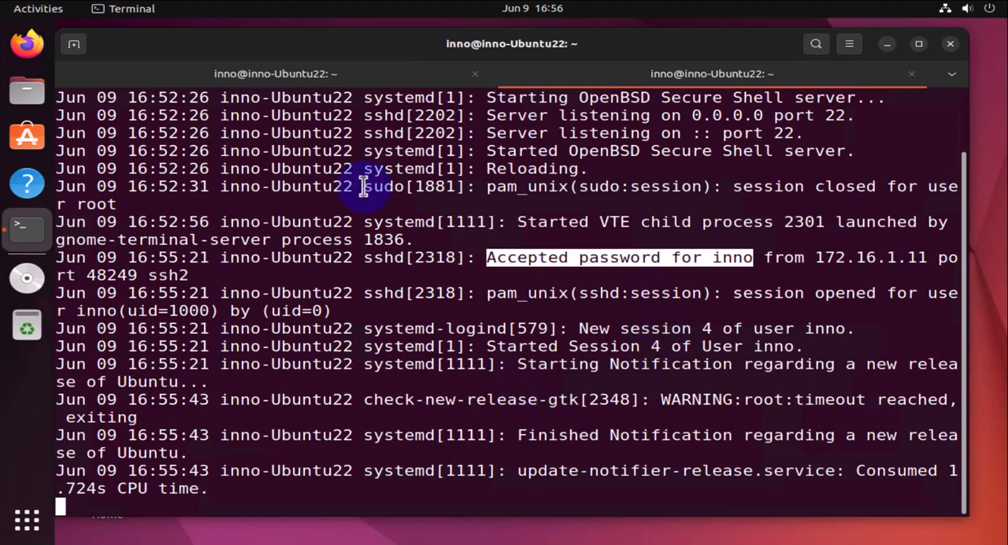
pyautogui.scroll(-3)
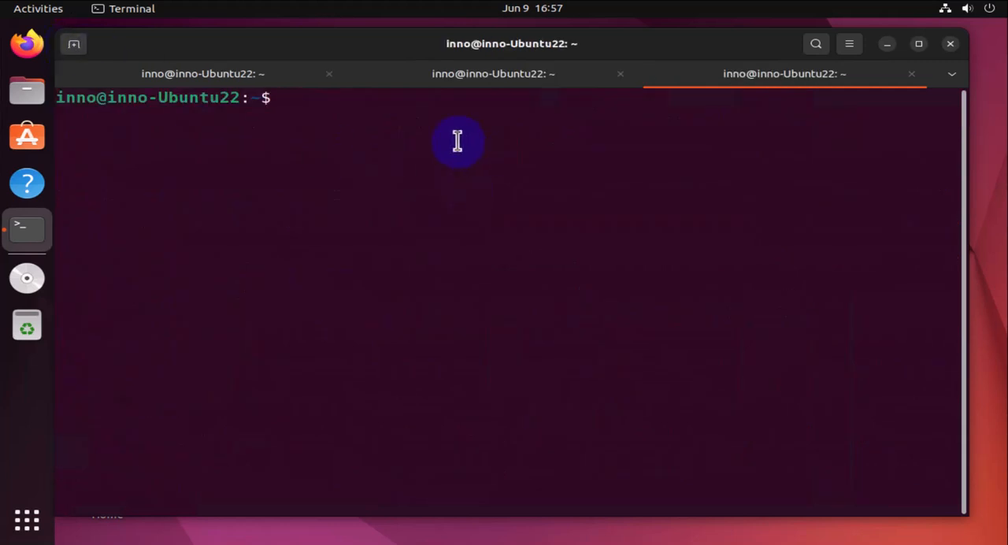
# List the /var/log folder and highlight auth.log in the listing
pyautogui.write('ls /var/')
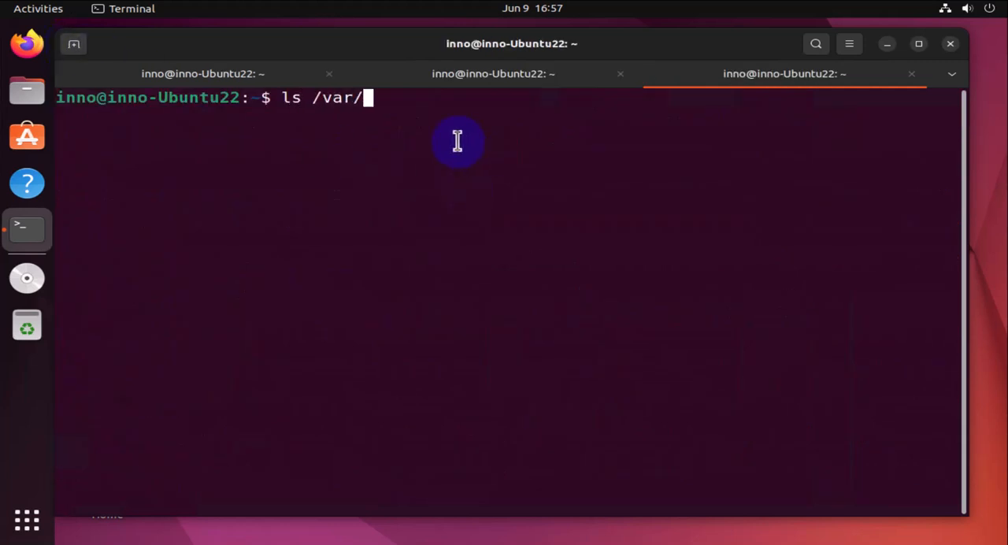
pyautogui.press('Return')
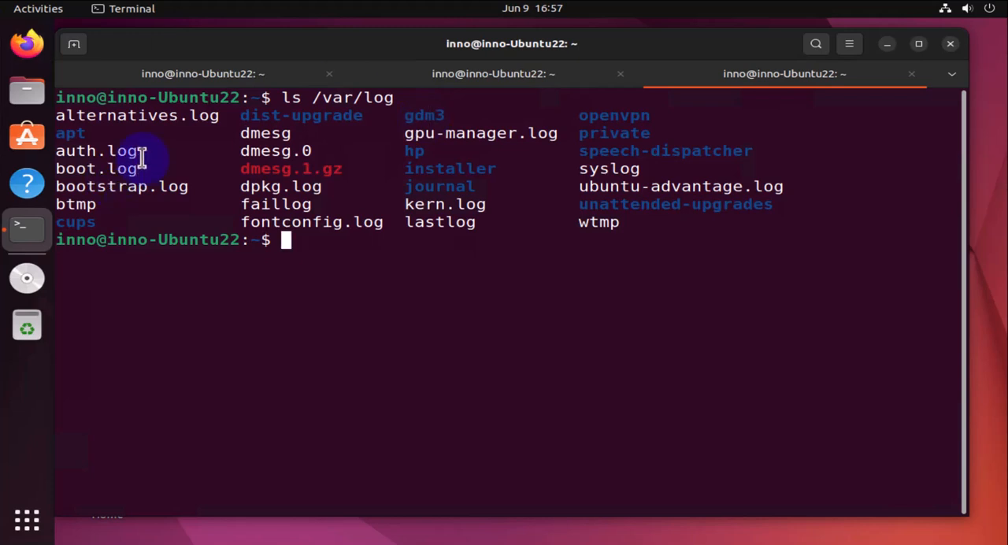
pyautogui.doubleClick(96, 151)
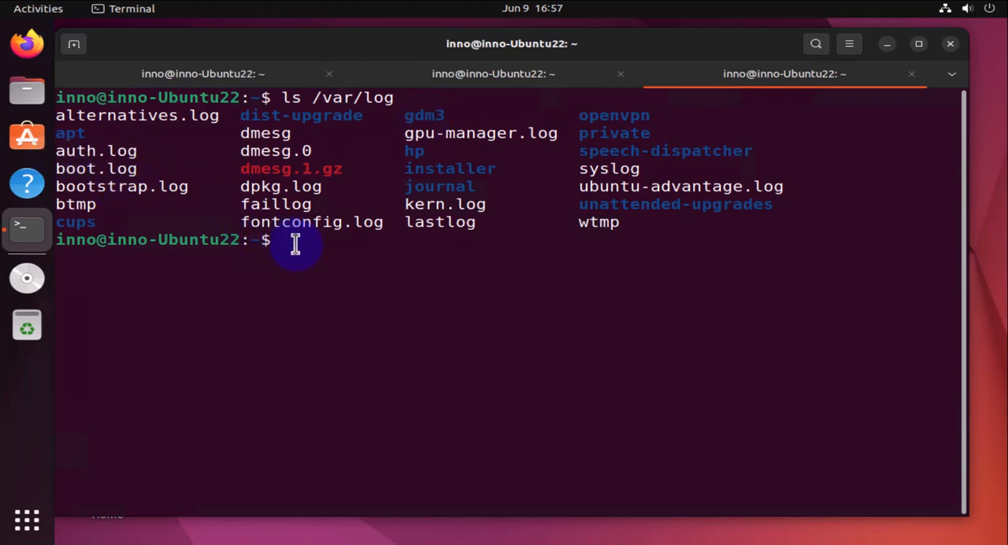
# Tail /var/log/auth.log and highlight the client address 172.16.1.11
pyautogui.write('tail')
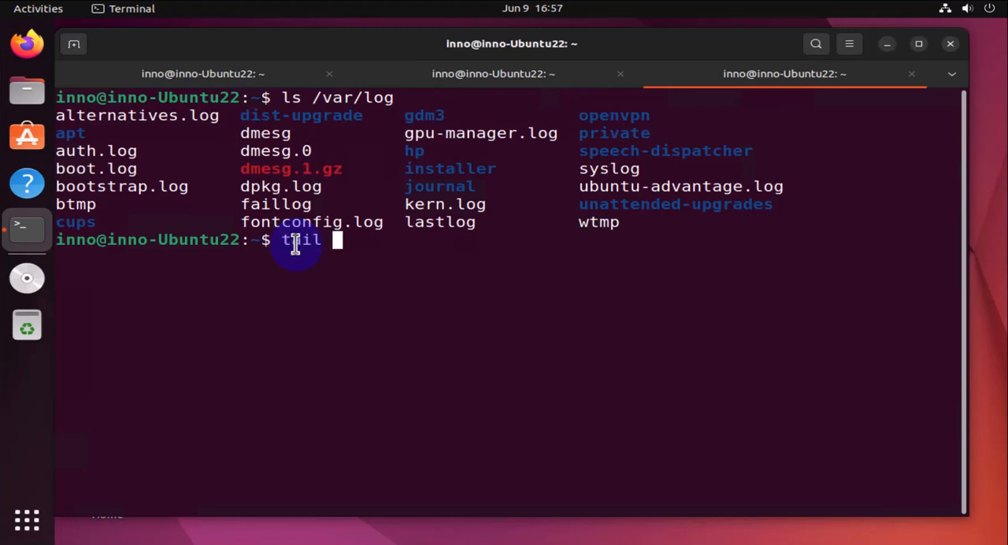
pyautogui.write('/var/l')
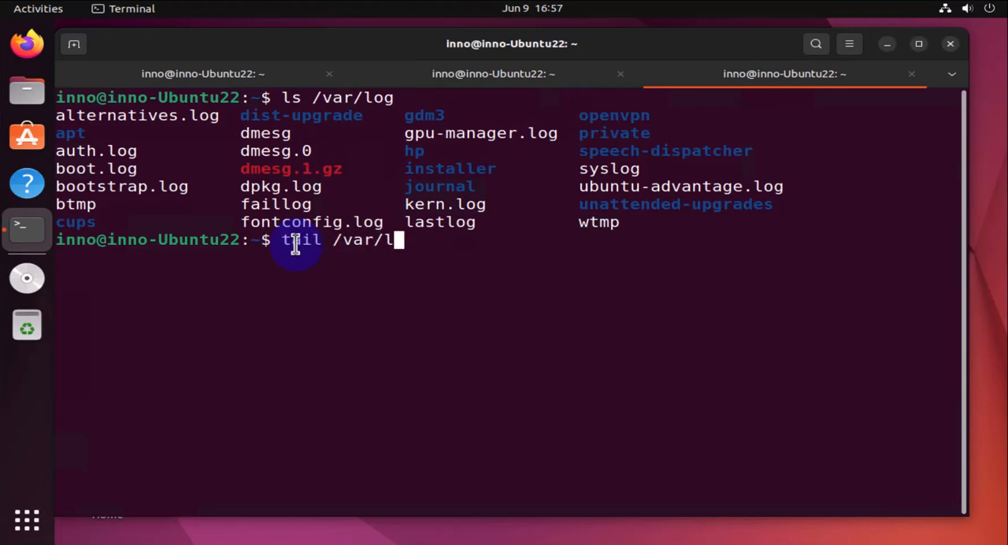
pyautogui.write('og/')
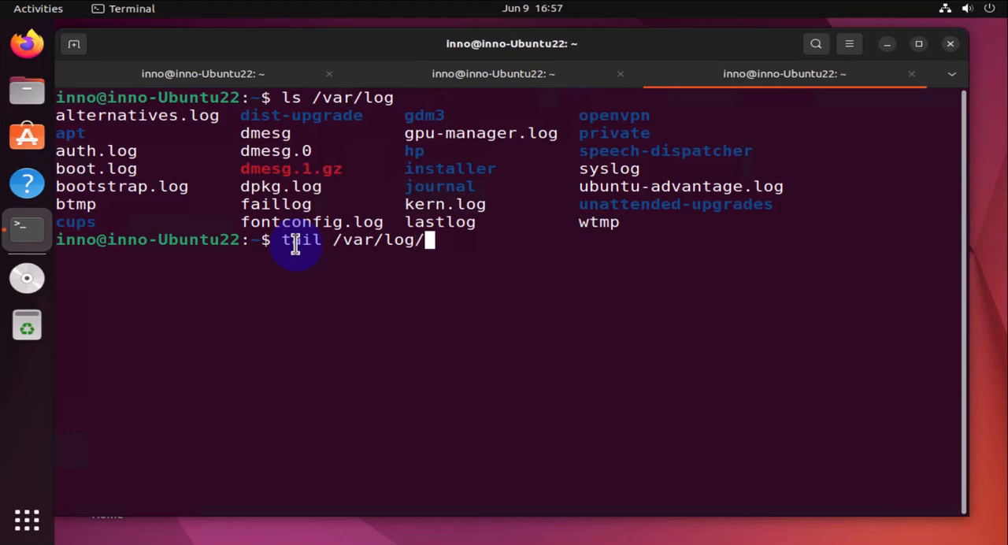
pyautogui.write('auth')
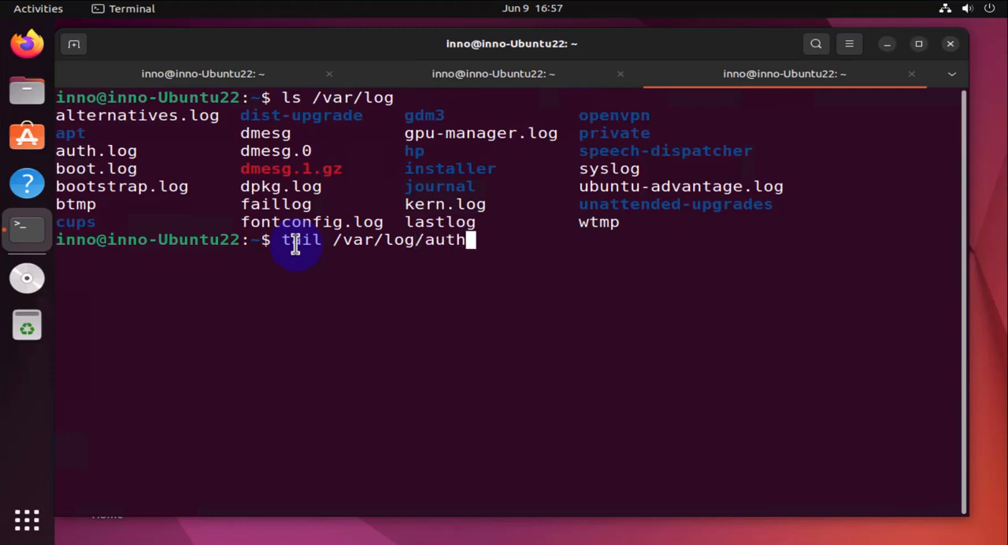
pyautogui.press('Return')
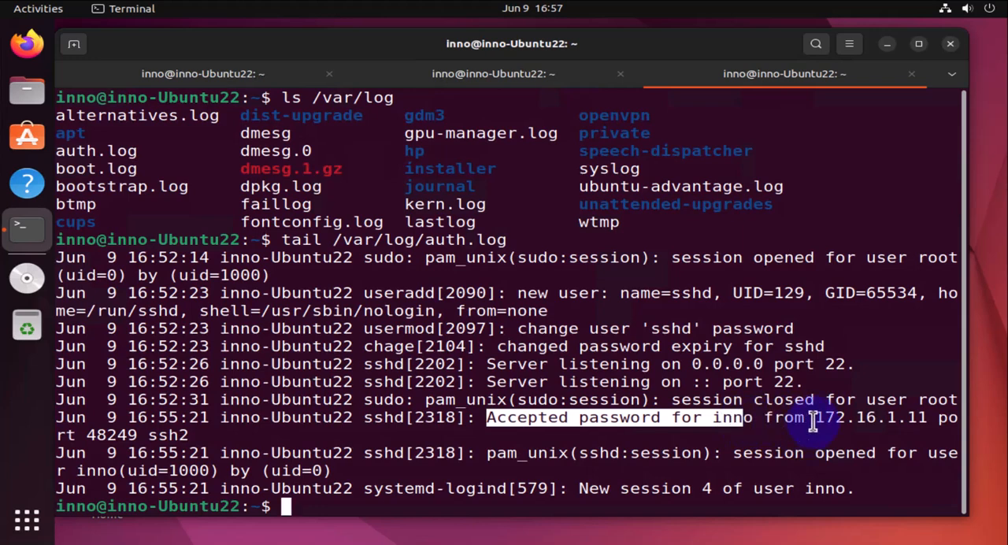
pyautogui.doubleClick(870, 417)
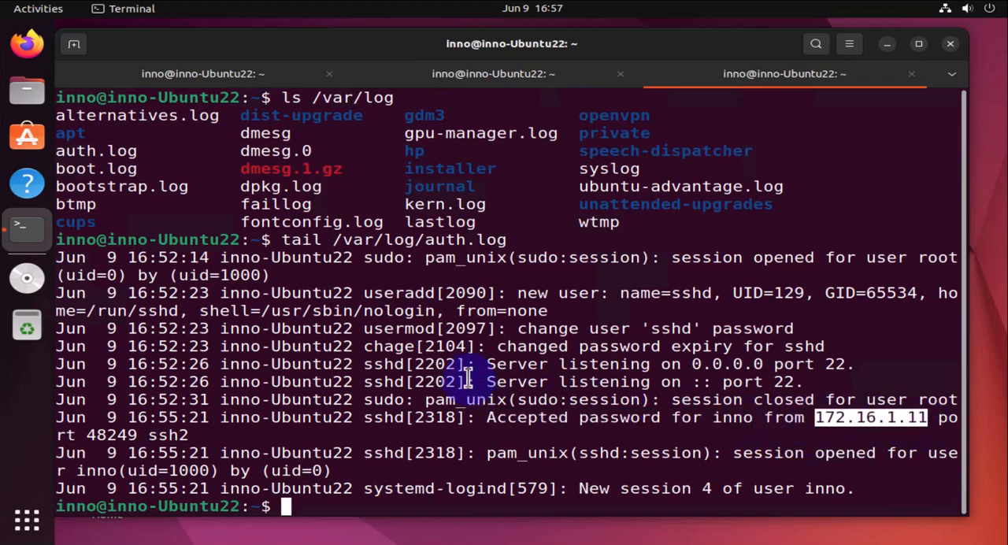
pyautogui.moveTo(854, 362)
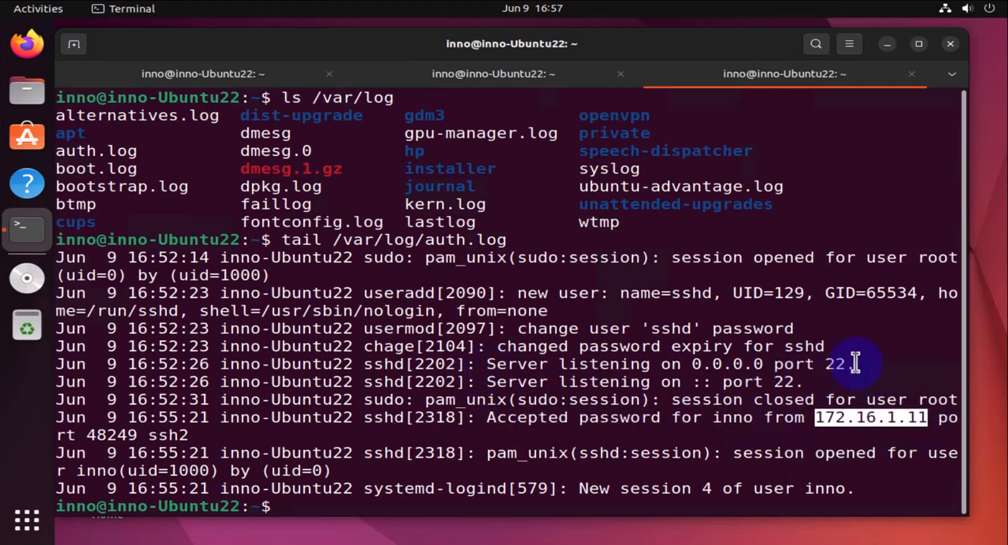
pyautogui.moveTo(717, 342)
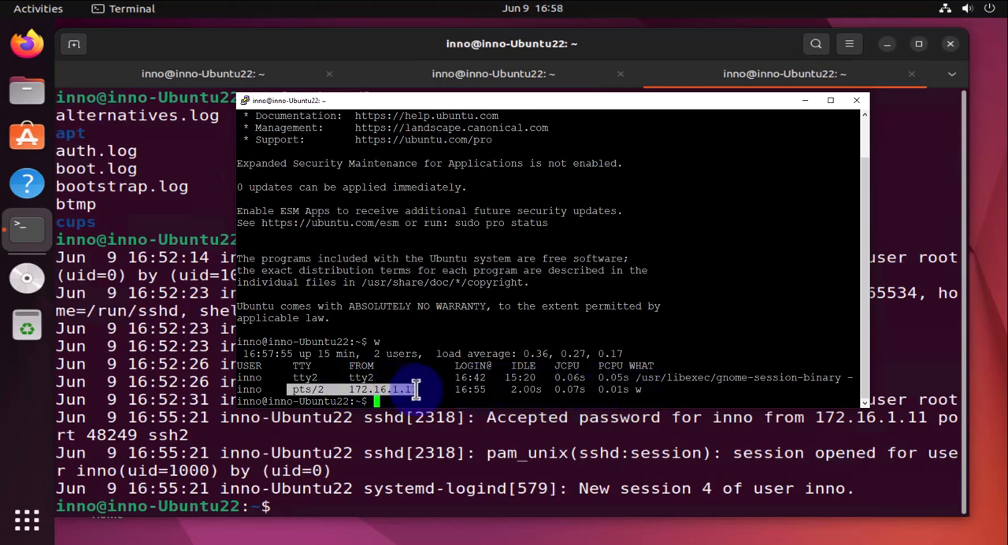
# Exit the PuTTY session and highlight inno's 'session closed' entry in auth.log
pyautogui.write('exi')
pyautogui.click(508, 506)
pyautogui.write('tail /var/log/auth.log')
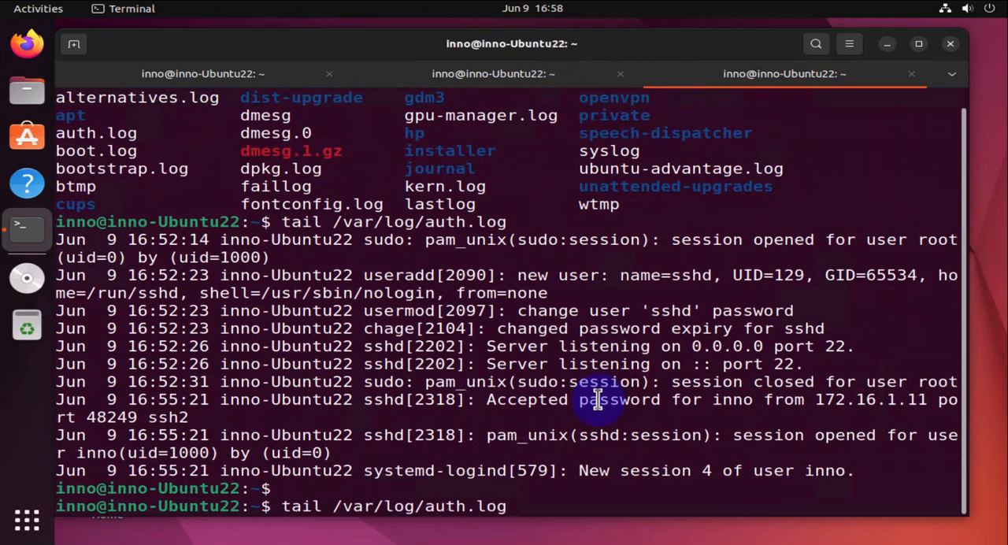
pyautogui.press('Return')
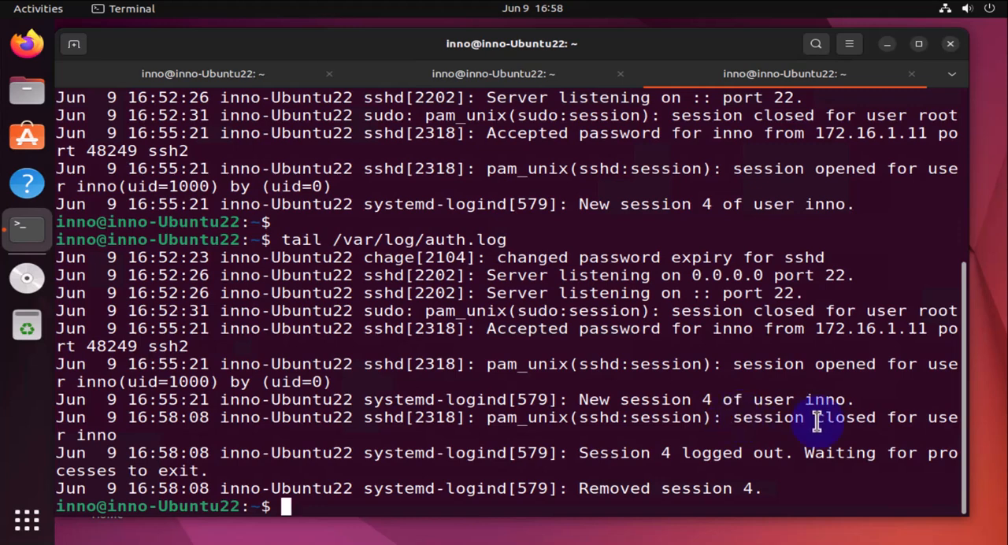
pyautogui.doubleClick(811, 417)
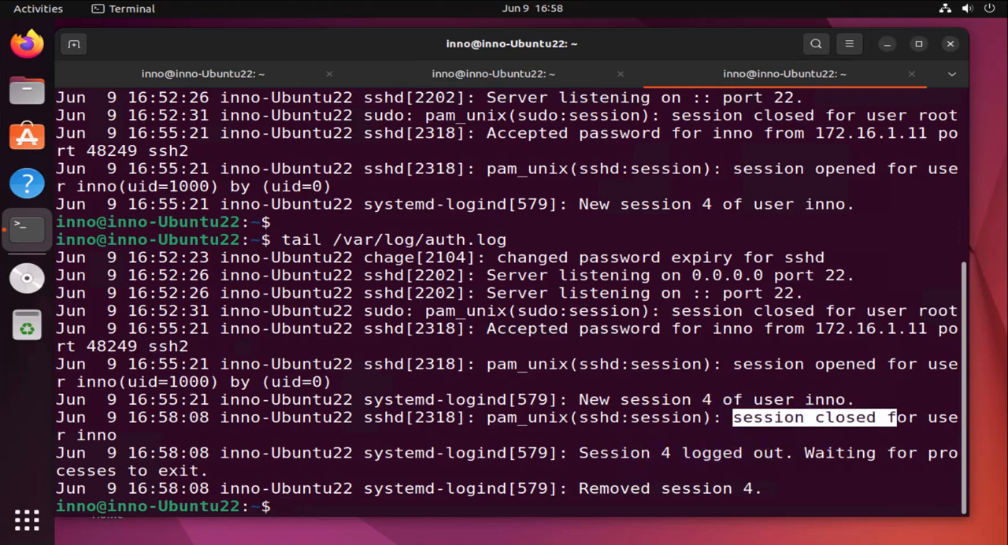